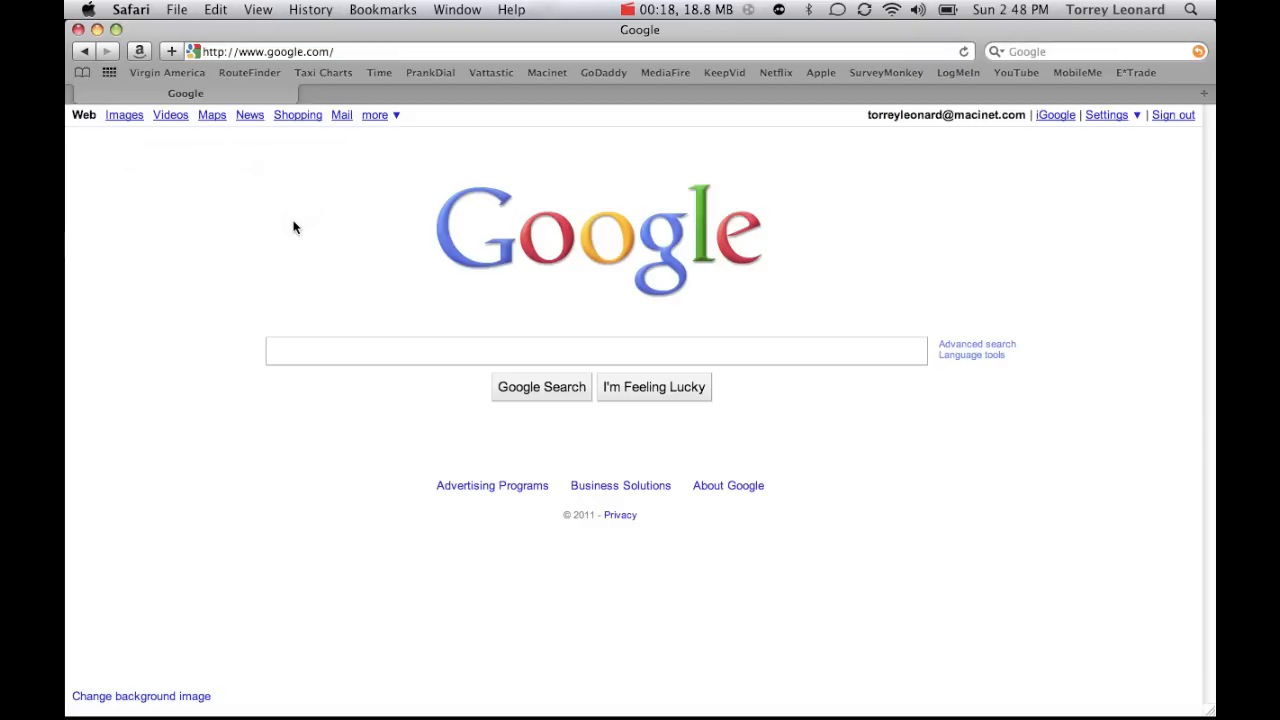
{"action": "left_click", "coordinate": [292, 52]}
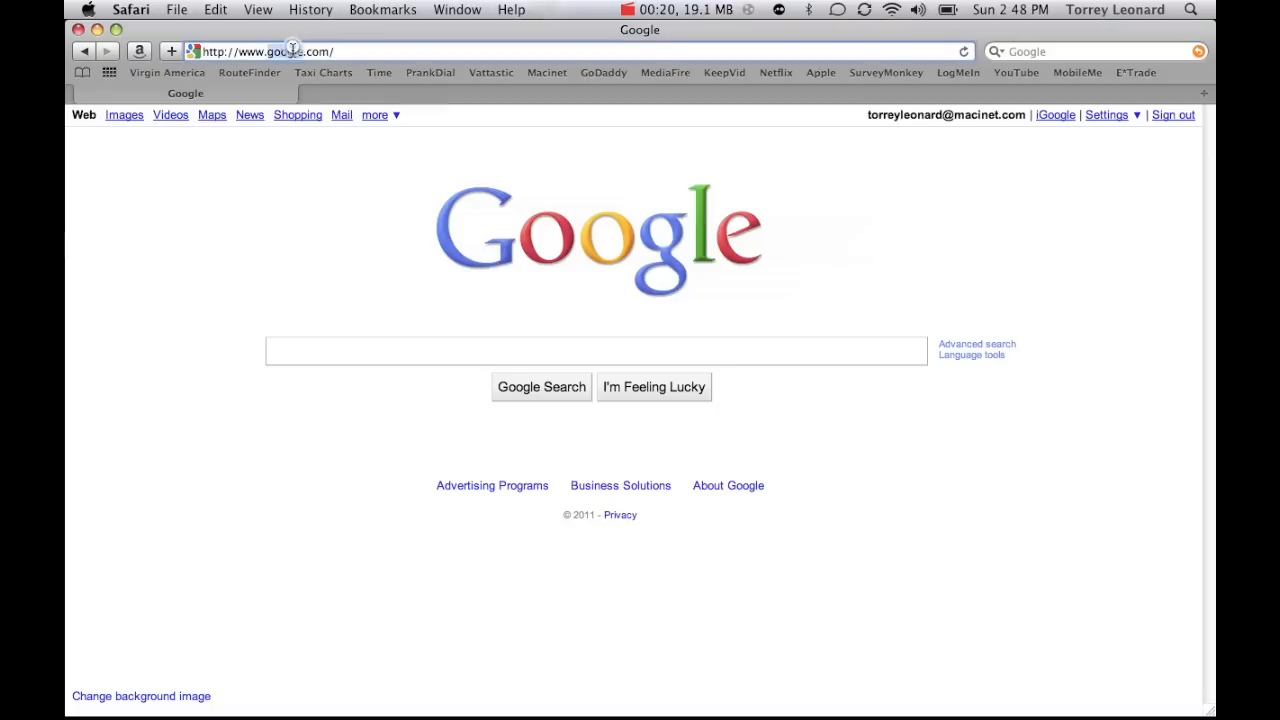
{"action": "type", "text": "www.youtube.com"}
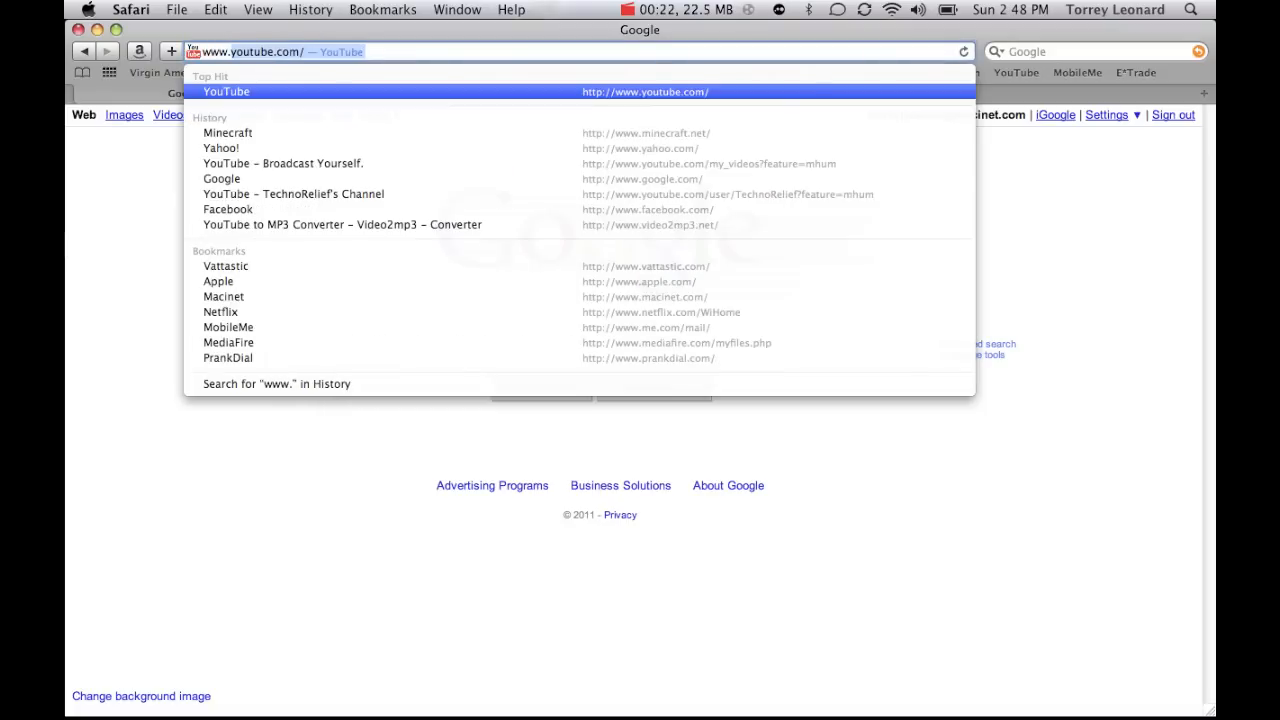
{"action": "type", "text": "www.minecraft.net/"}
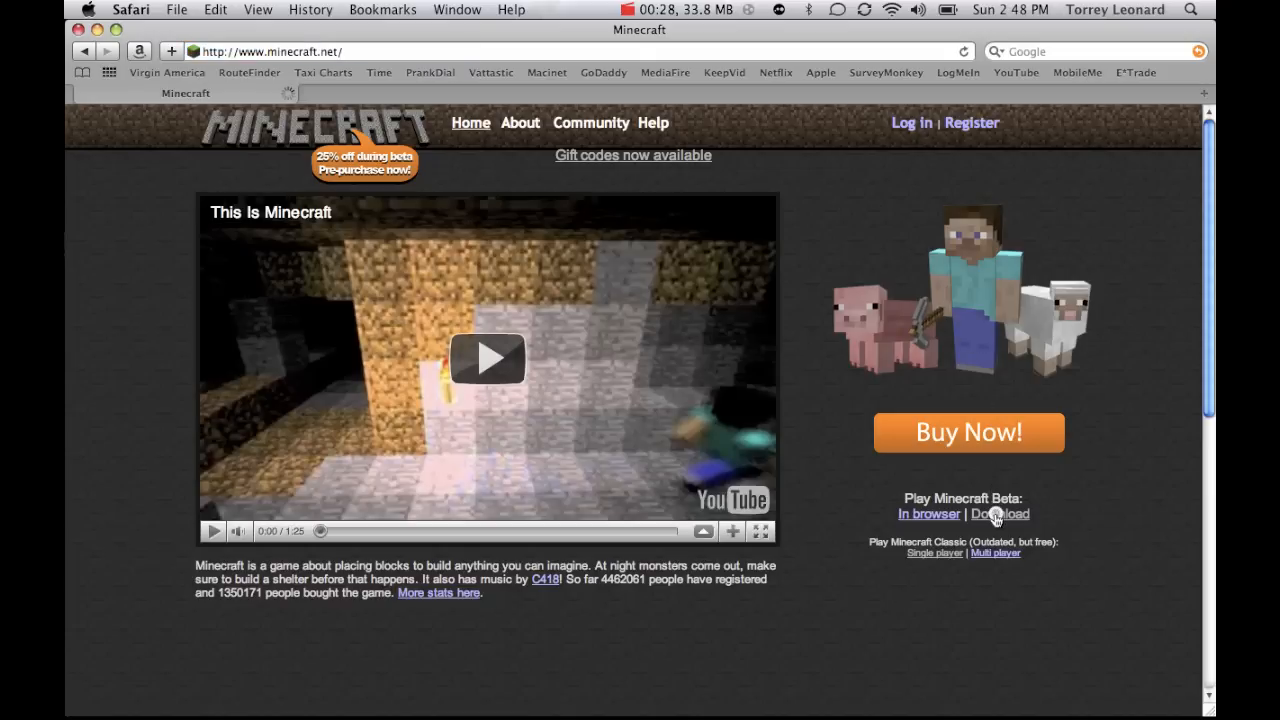
- Download minecraft_server.jar from the Download page and select the java launch command
{"action": "left_click", "coordinate": [1000, 512]}
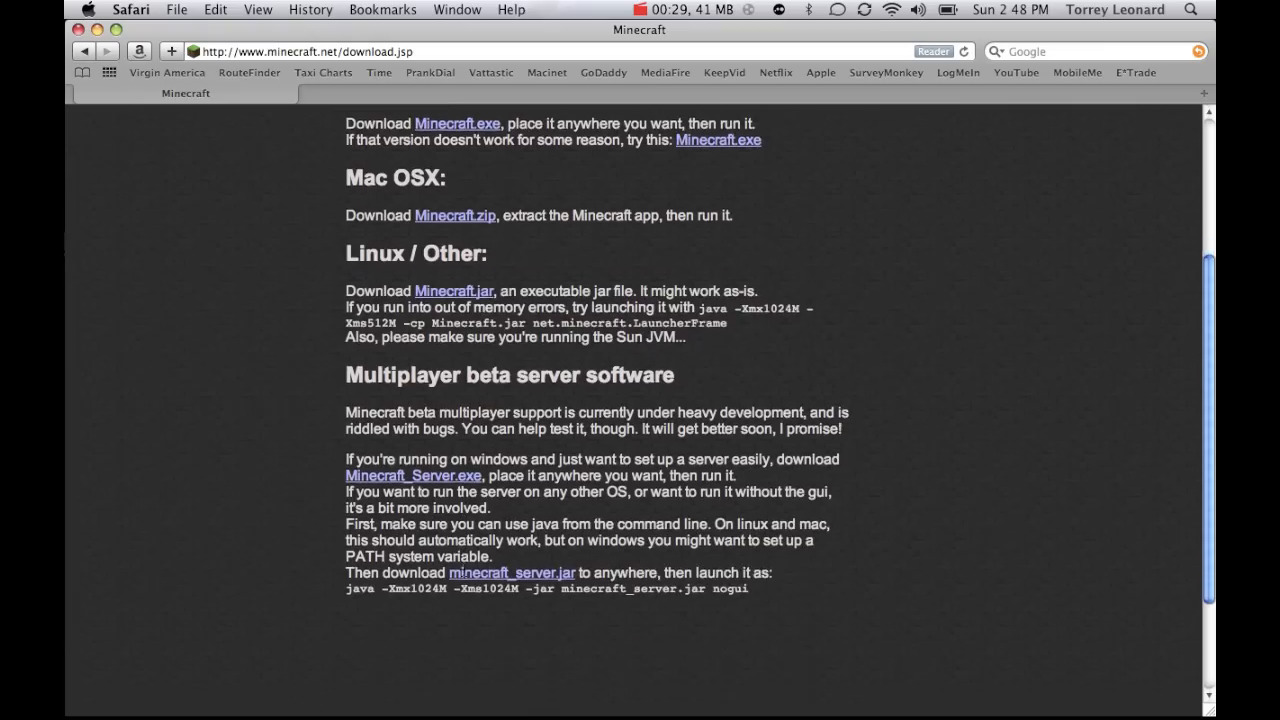
{"action": "left_click", "coordinate": [512, 572]}
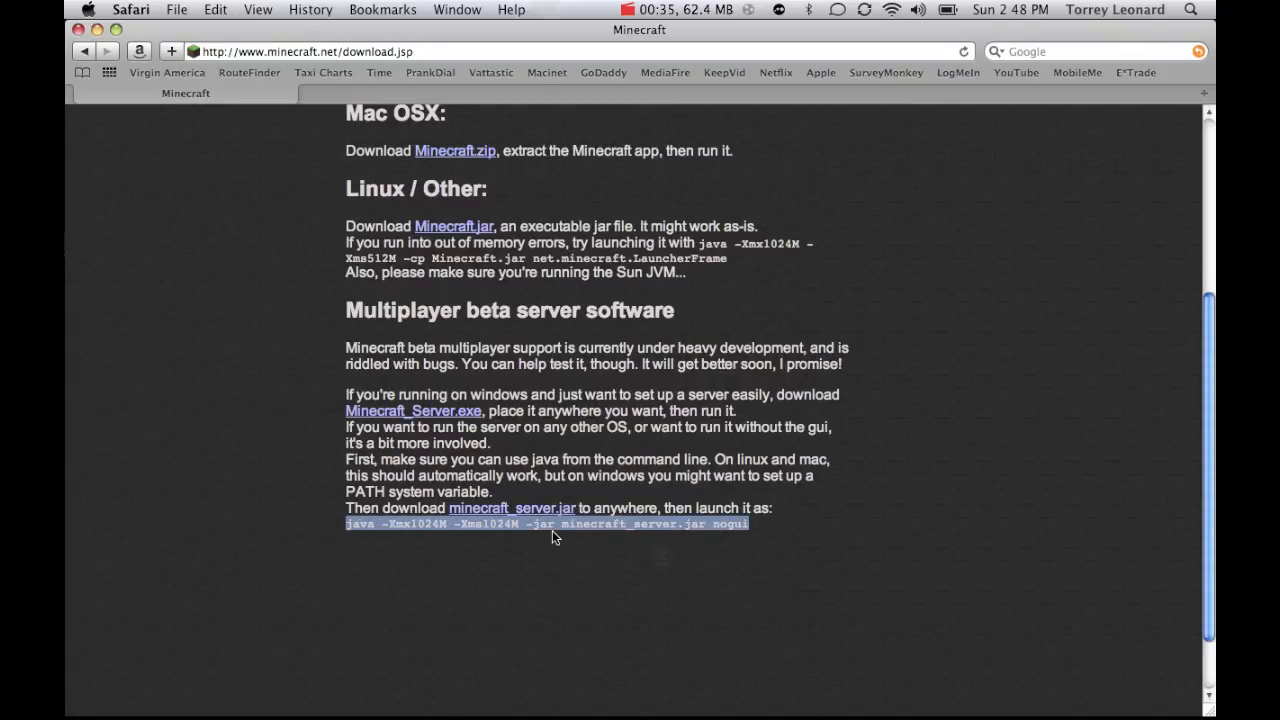
{"action": "left_click", "coordinate": [512, 508]}
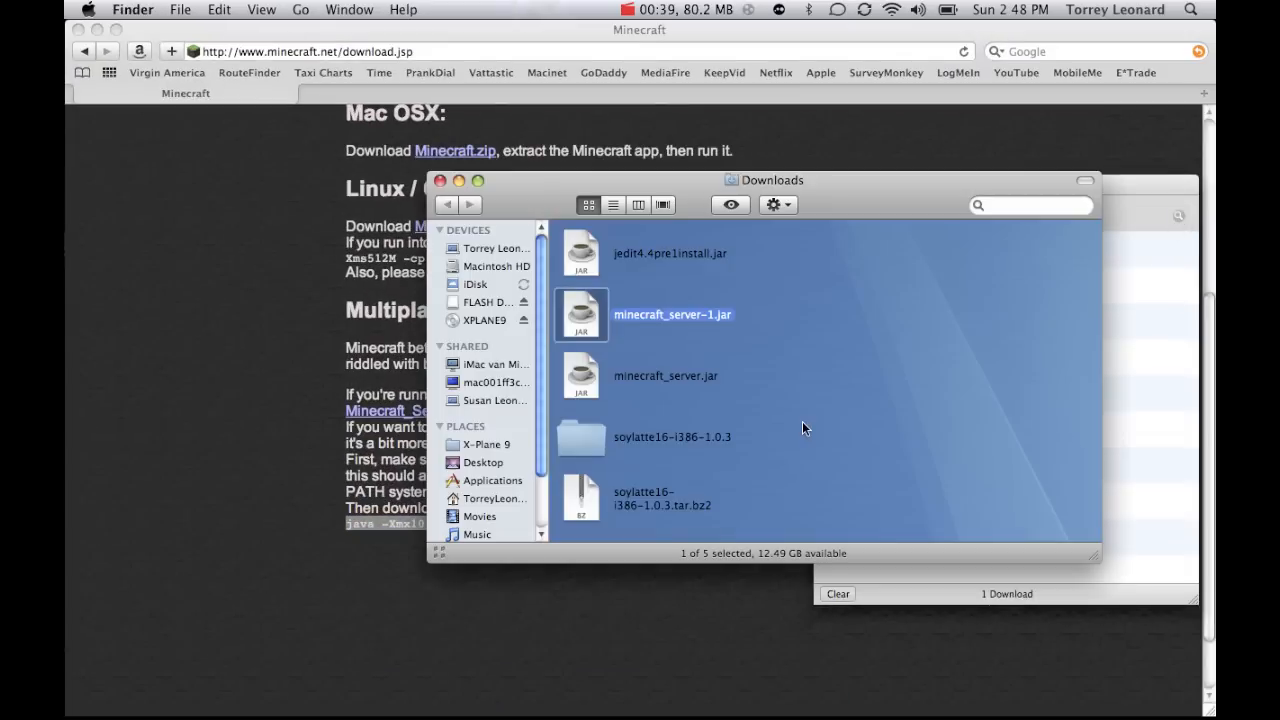
- Create a new Server_1 folder inside Applications > Minecraft for minecraft_server.jar
{"action": "left_click", "coordinate": [856, 420]}
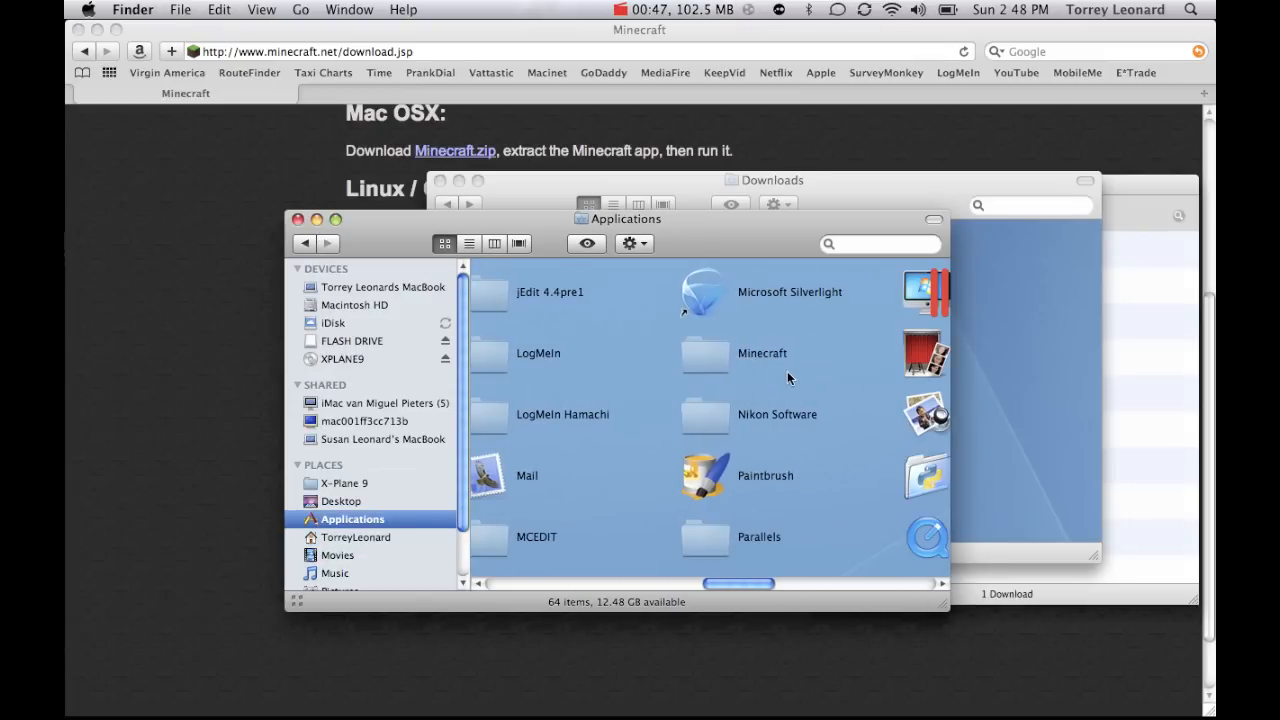
{"action": "left_click", "coordinate": [704, 352]}
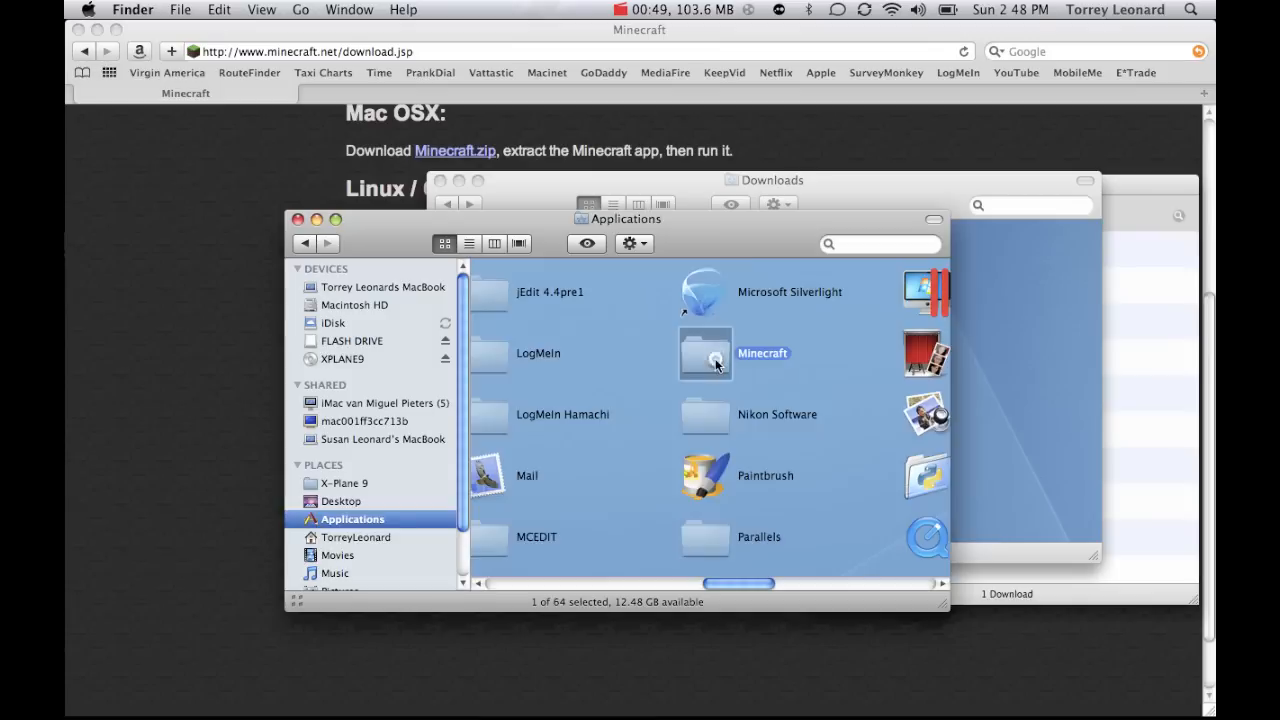
{"action": "double_click", "coordinate": [704, 352]}
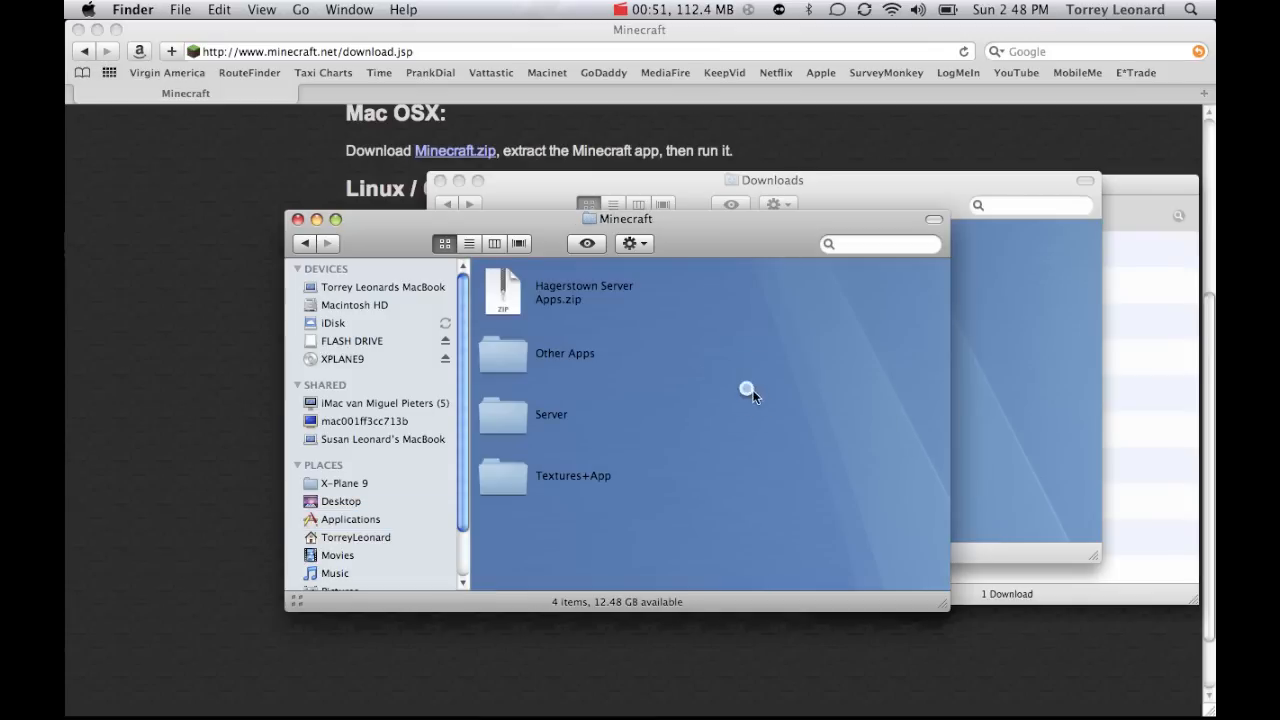
{"action": "right_click", "coordinate": [752, 390]}
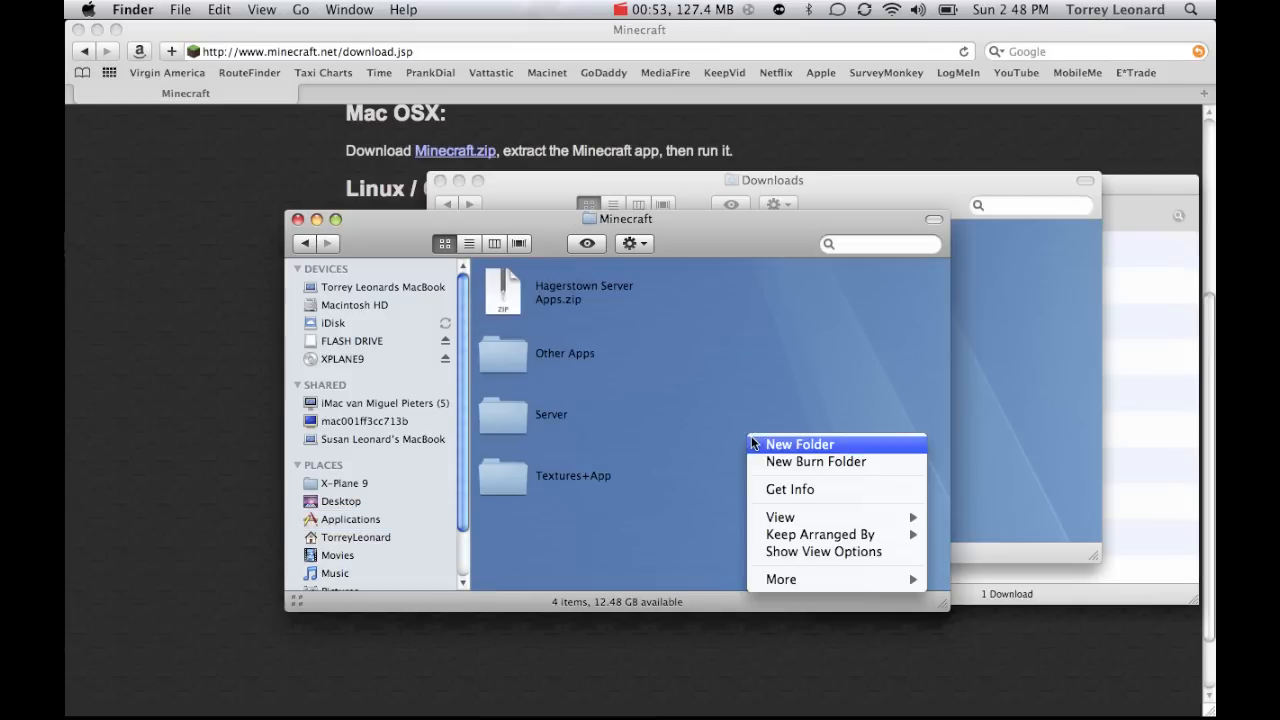
{"action": "left_click", "coordinate": [800, 444]}
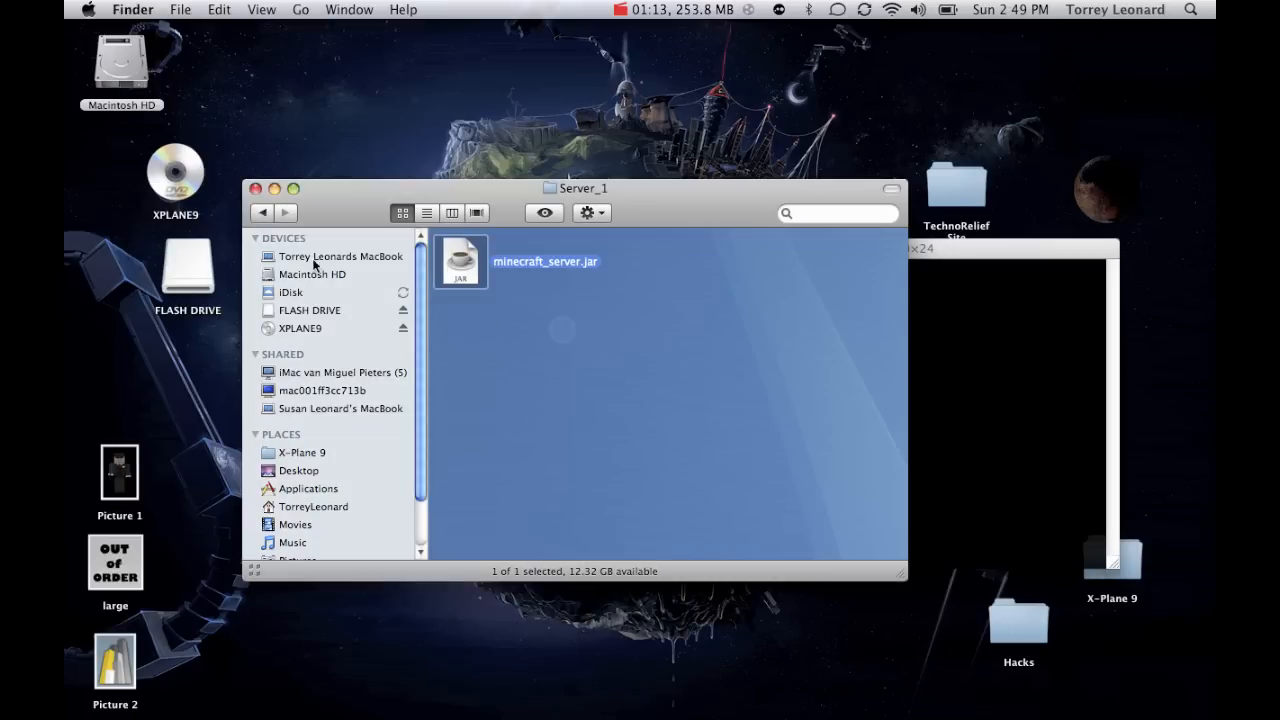
- In Terminal, cd into Server_1 and start a new file RUN in nano
{"action": "left_click", "coordinate": [262, 212]}
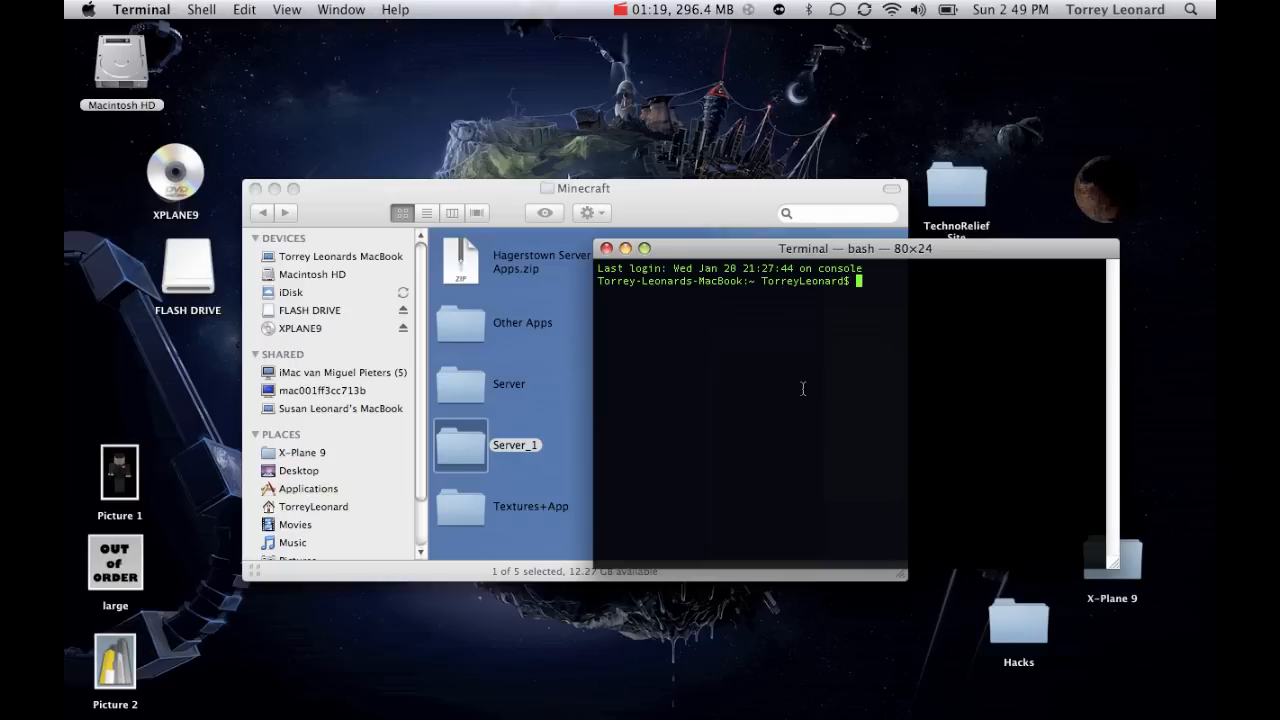
{"action": "type", "text": "cd"}
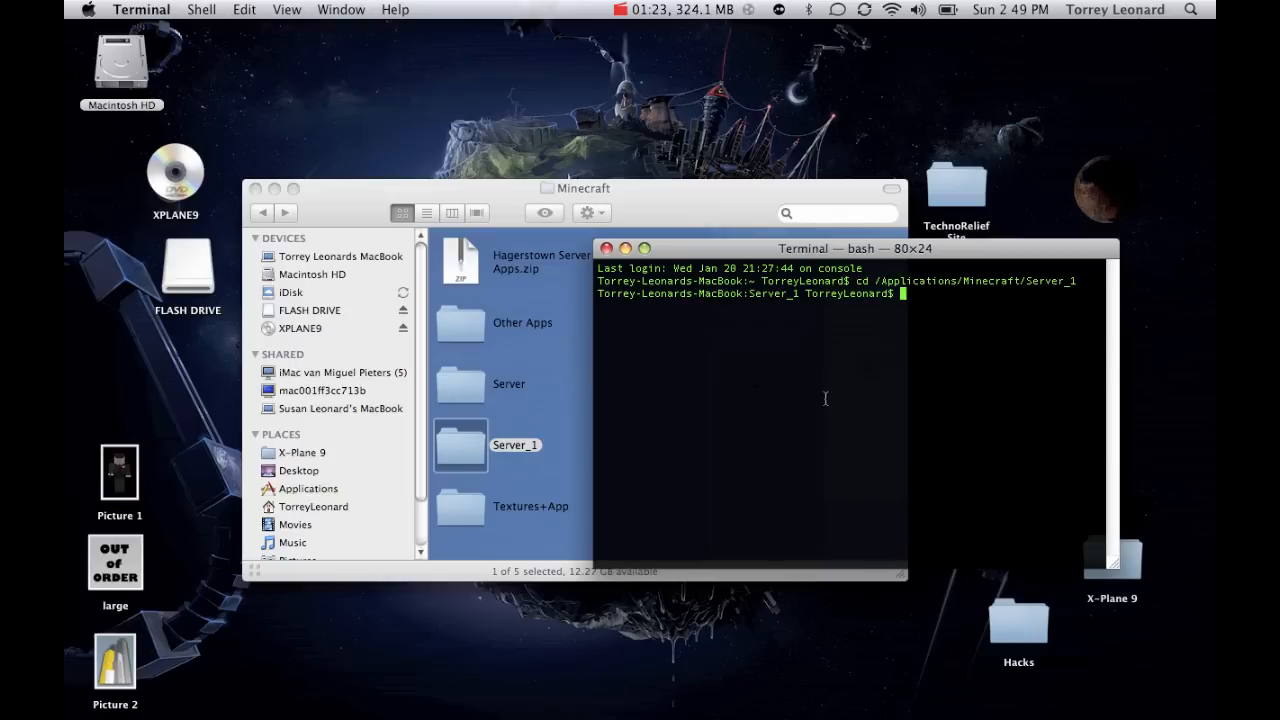
{"action": "type", "text": "nano"}
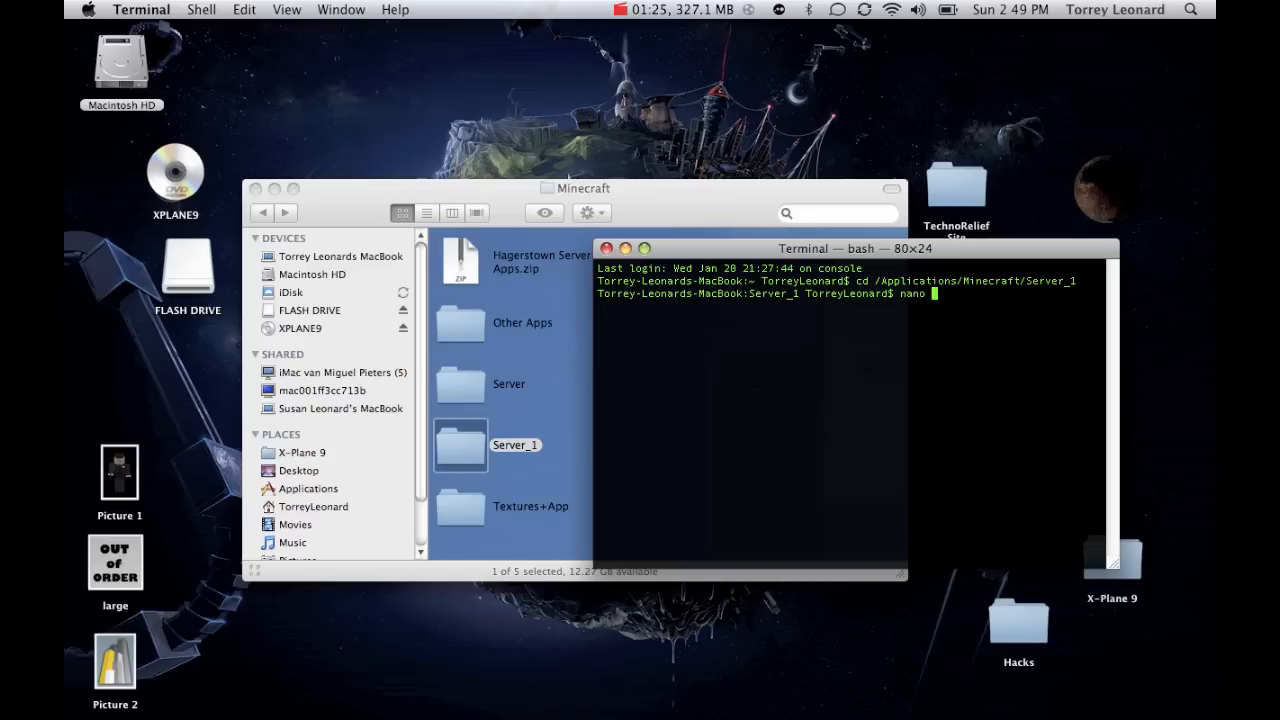
{"action": "type", "text": "RUN"}
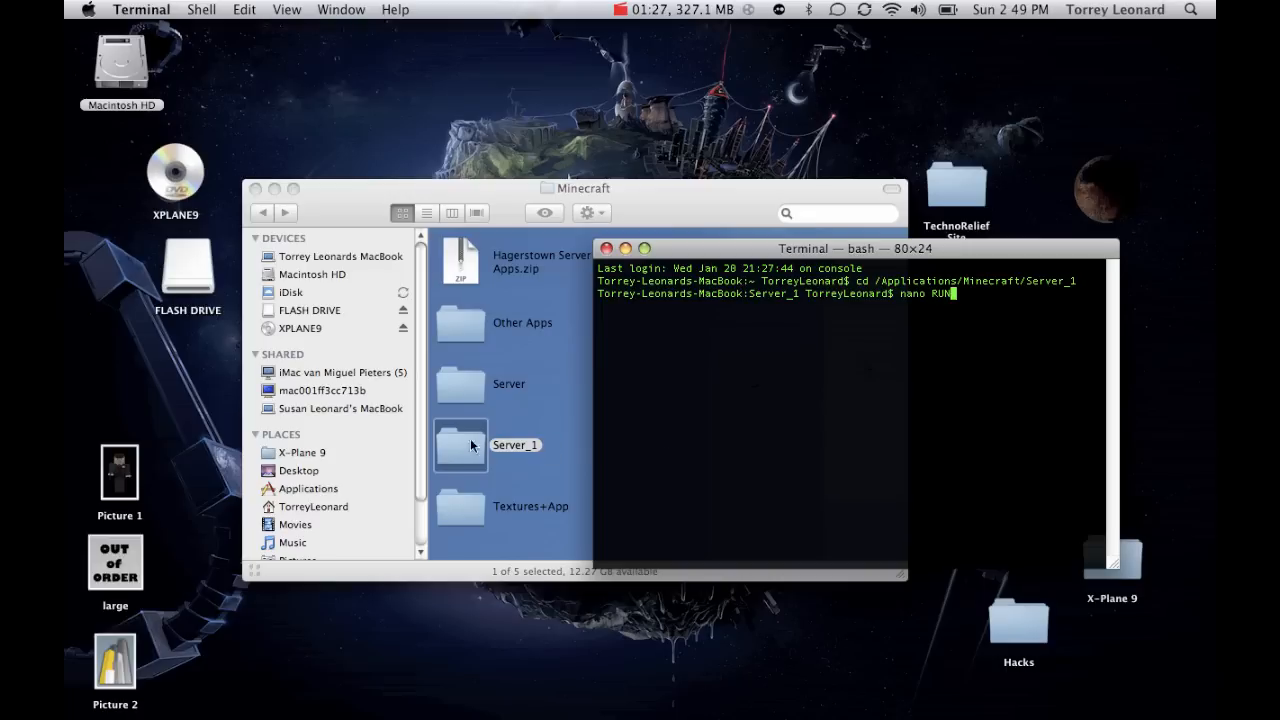
{"action": "double_click", "coordinate": [460, 444]}
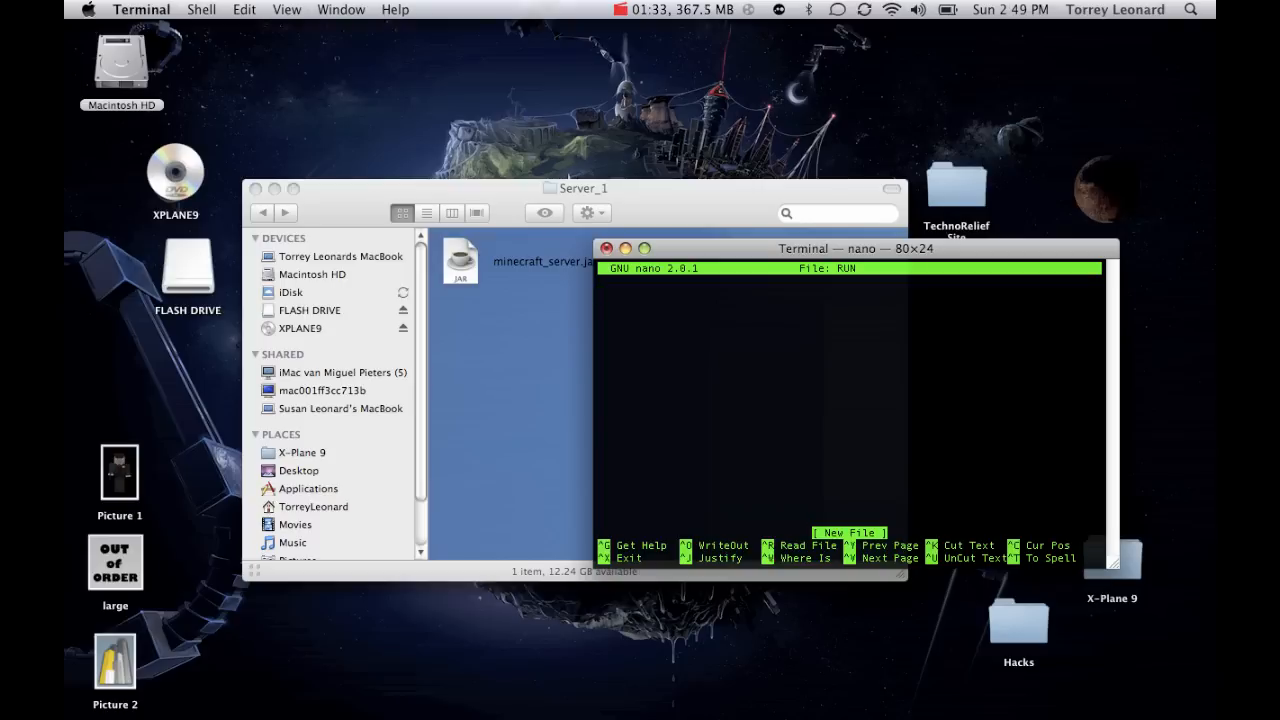
- Write the cd line and java -Xmx1024M -Xms1024M -jar minecraft_server.jar nogui into RUN and save it
{"action": "type", "text": "cd"}
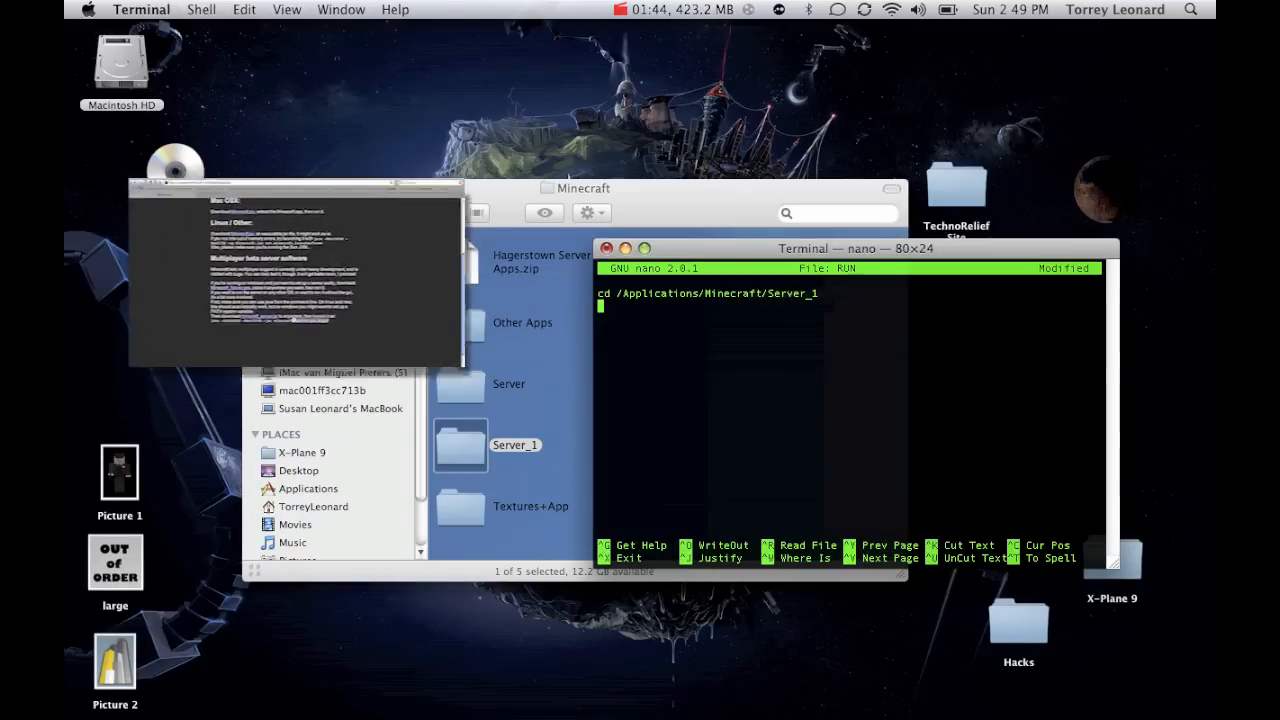
{"action": "type", "text": "java -Xmx1024M -Xms1024M -jar minecraft_server.jar nogui"}
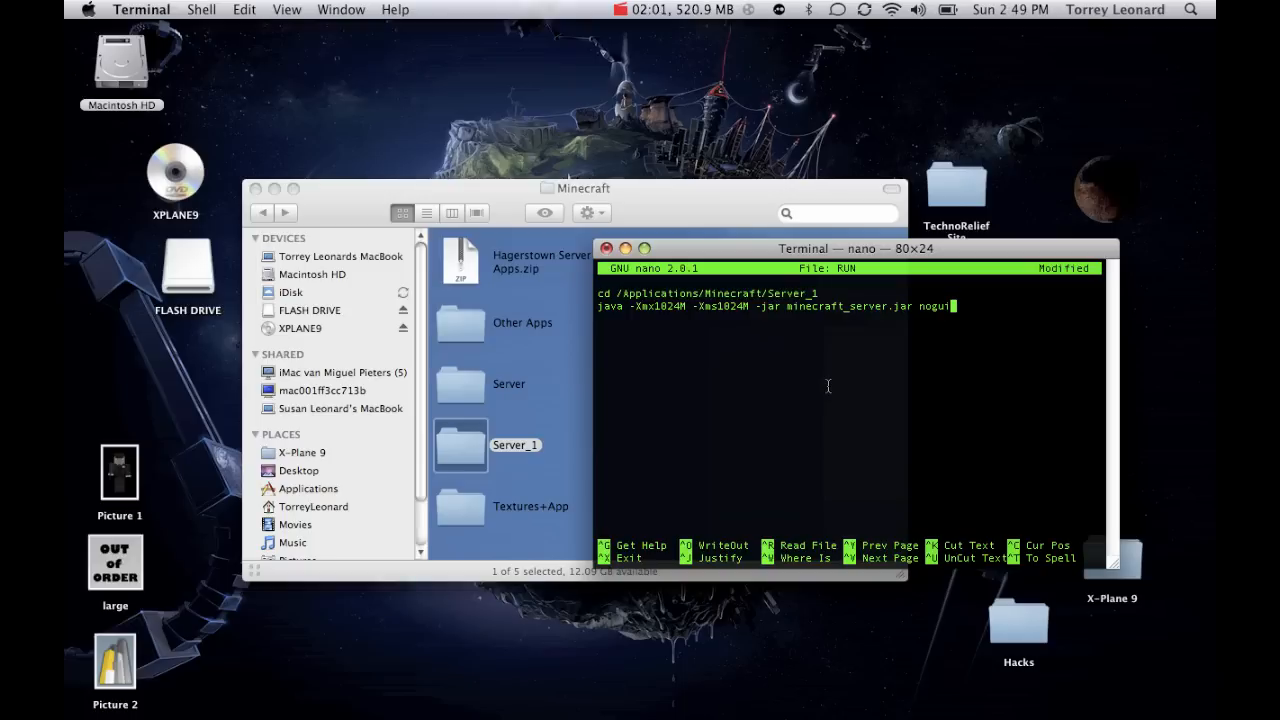
{"action": "key", "text": "ctrl+x"}
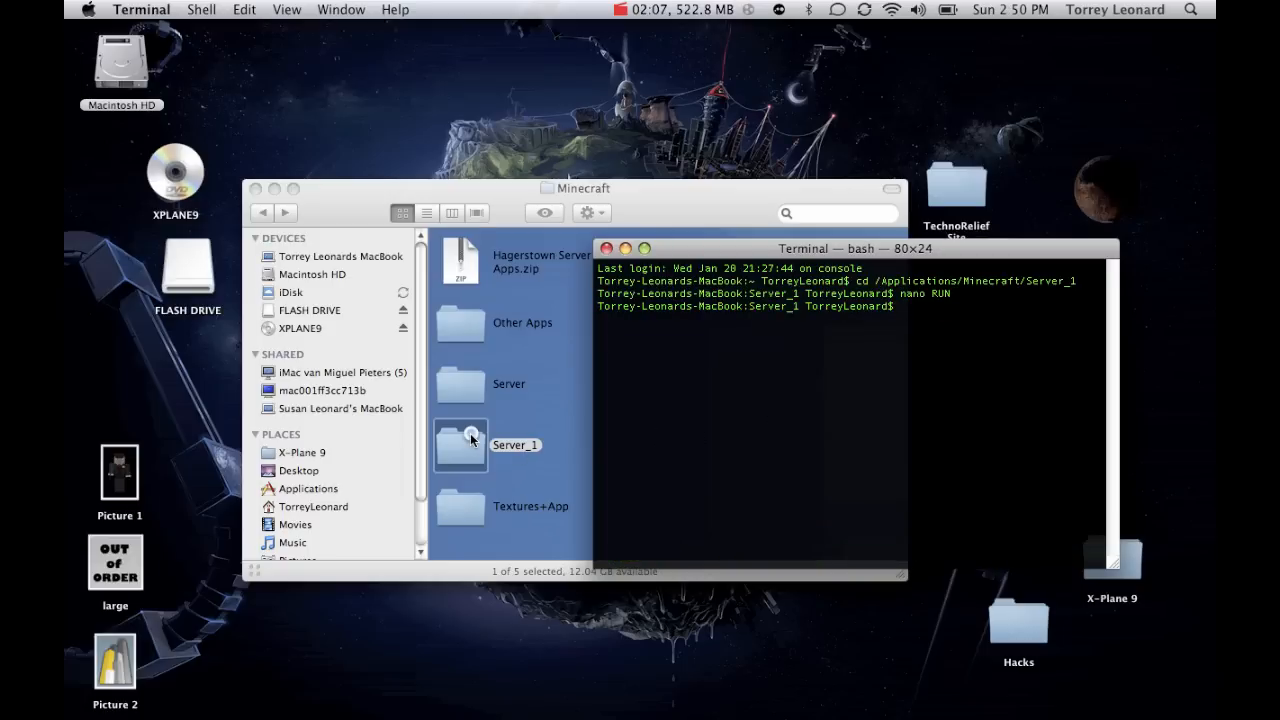
- Make the RUN file in Server_1 executable with chmod +x and select it in Finder
{"action": "double_click", "coordinate": [460, 444]}
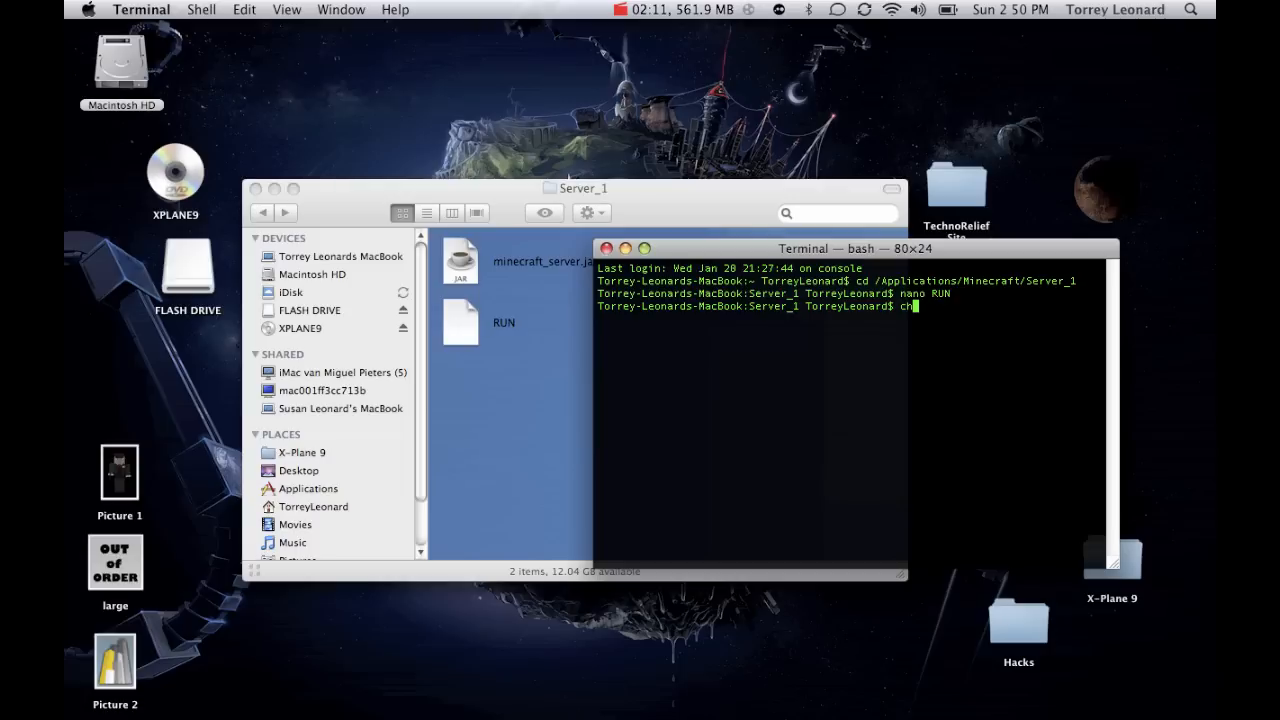
{"action": "type", "text": "mod"}
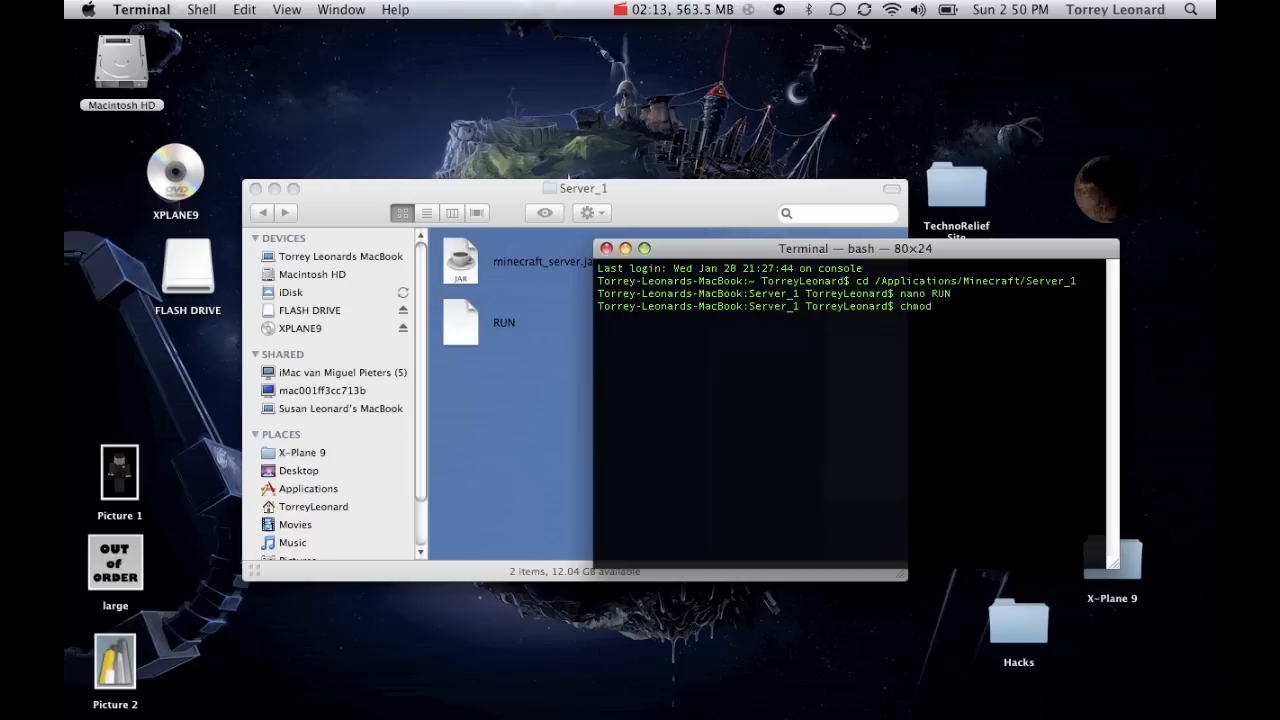
{"action": "type", "text": "+x"}
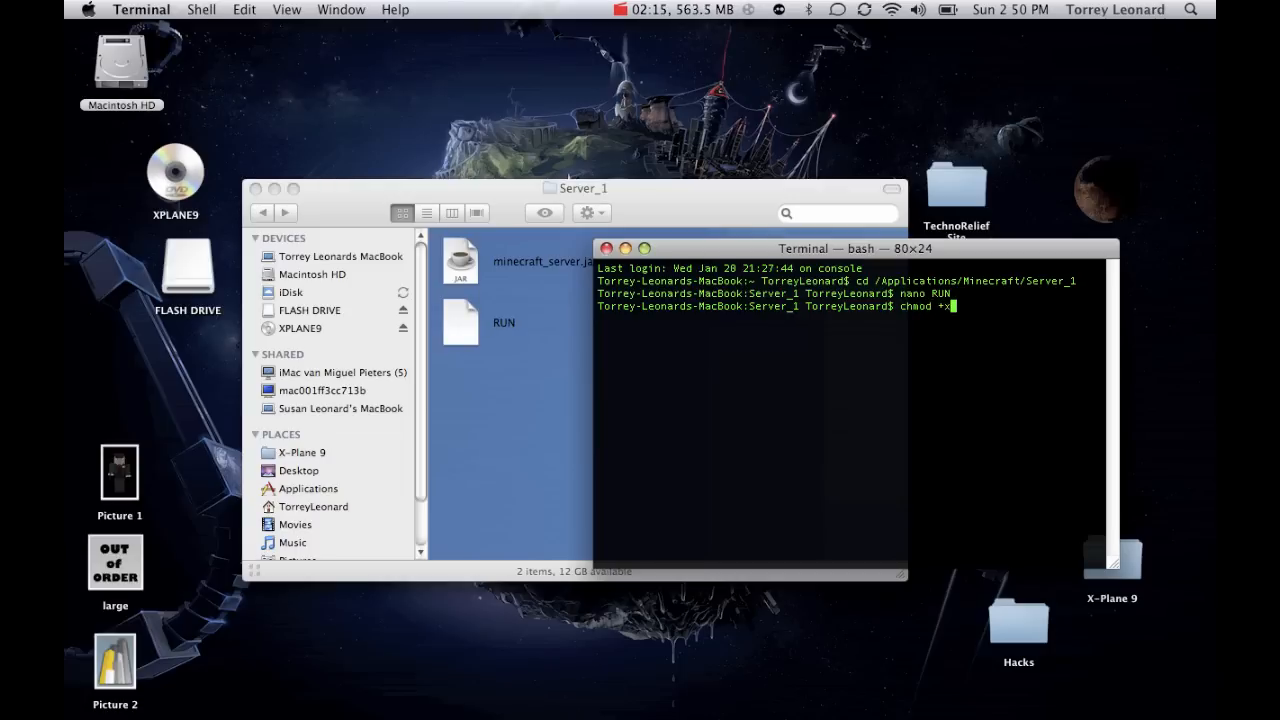
{"action": "left_click_drag", "start_coordinate": [460, 322], "coordinate": [688, 344]}
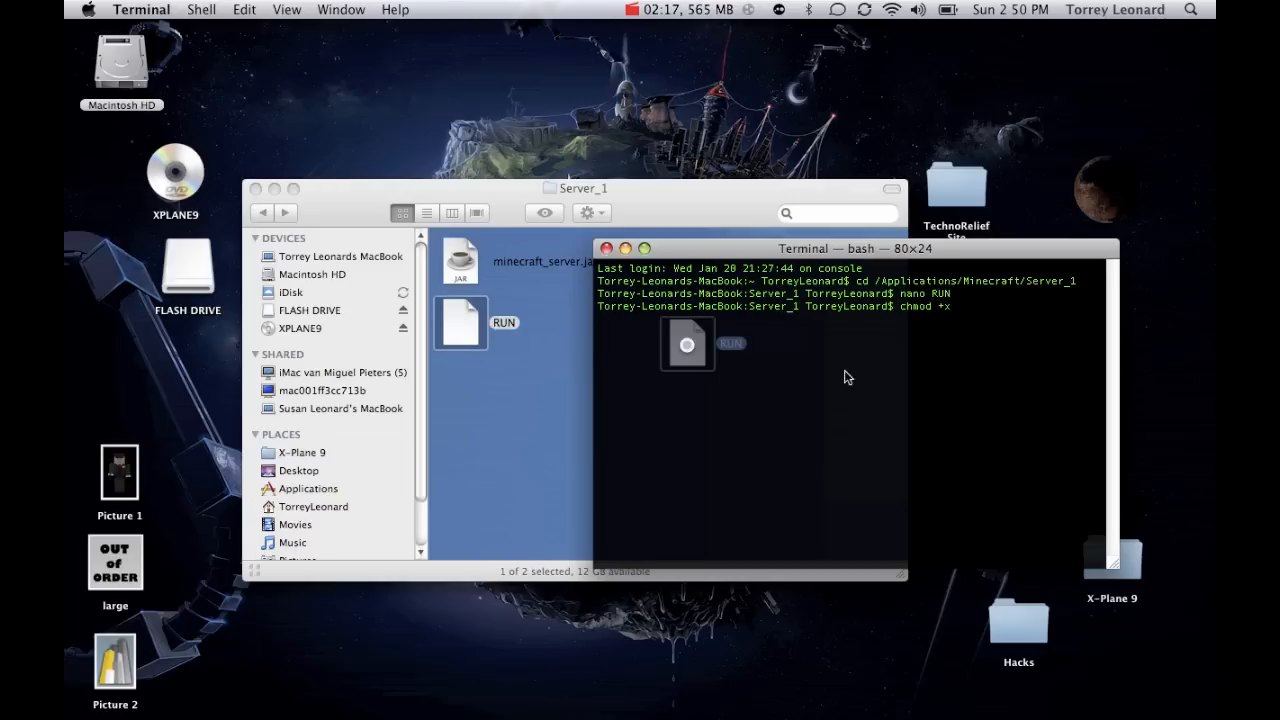
{"action": "key", "text": "Return"}
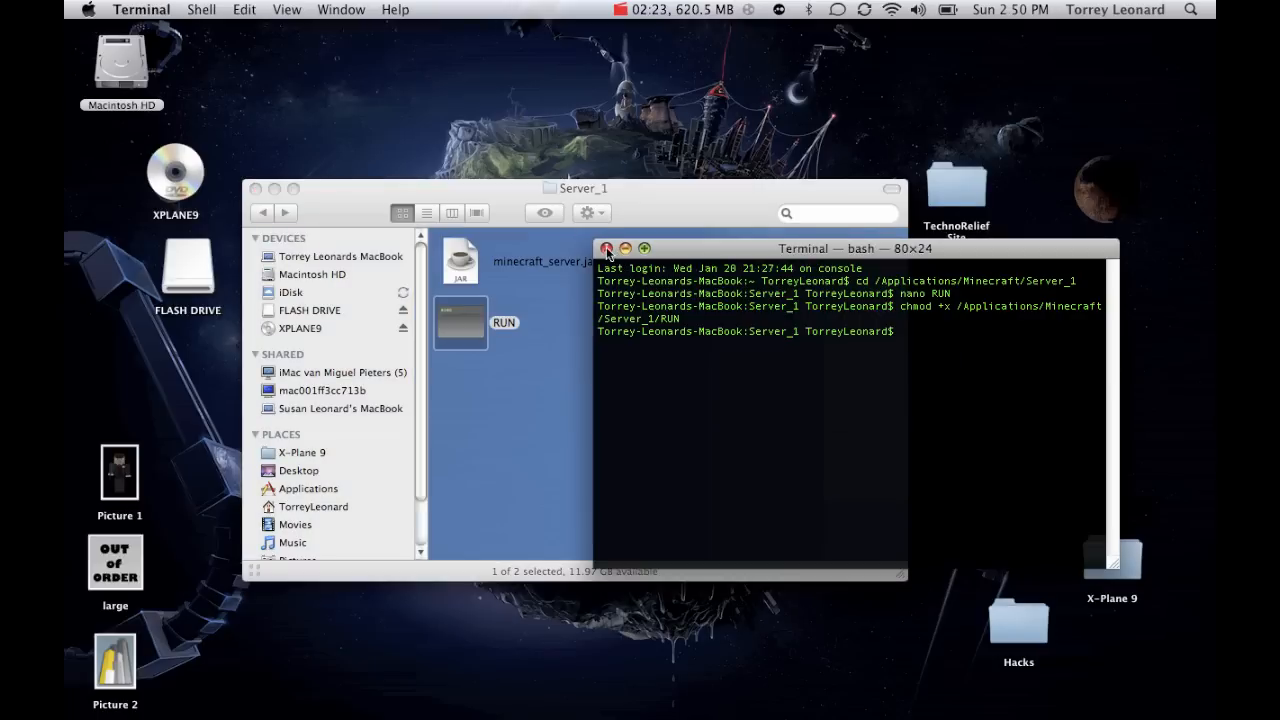
{"action": "left_click", "coordinate": [608, 248]}
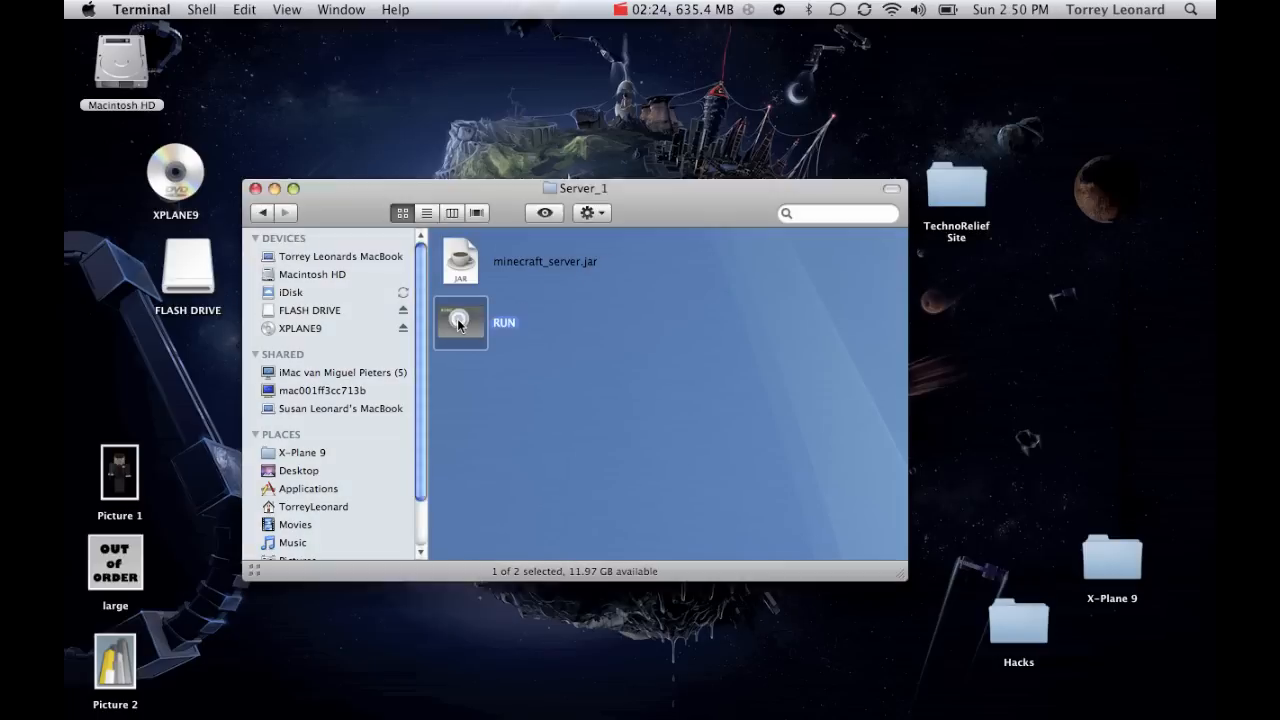
- Launch the Minecraft server by running the RUN script
{"action": "double_click", "coordinate": [460, 324]}
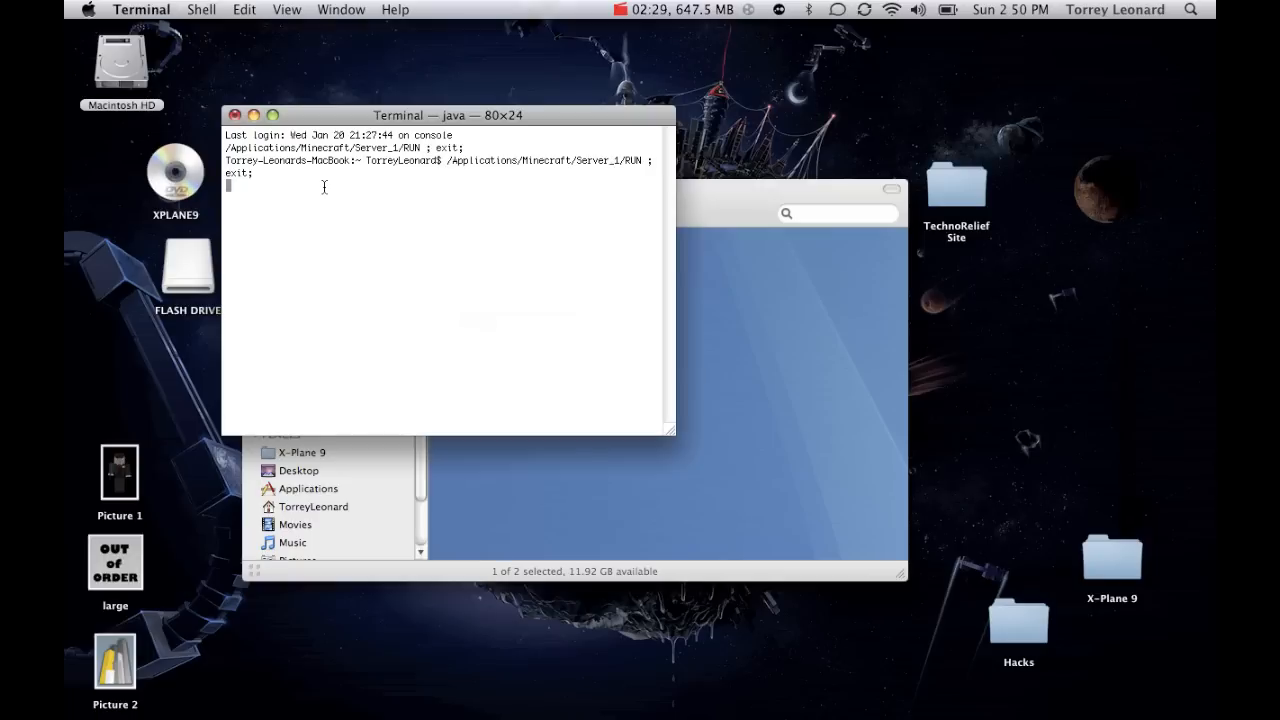
{"action": "key", "text": "return"}
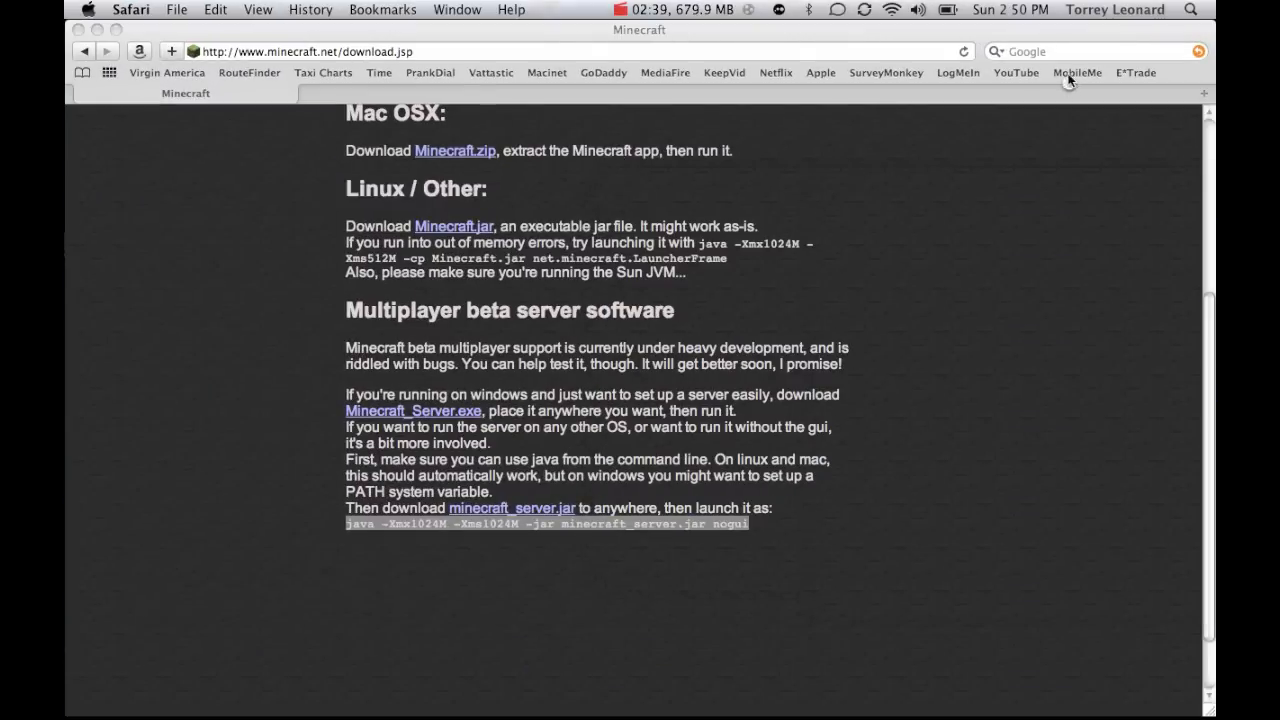
- Search Safari for logmein to reach the LogMeIn login page
{"action": "type", "text": "loe"}
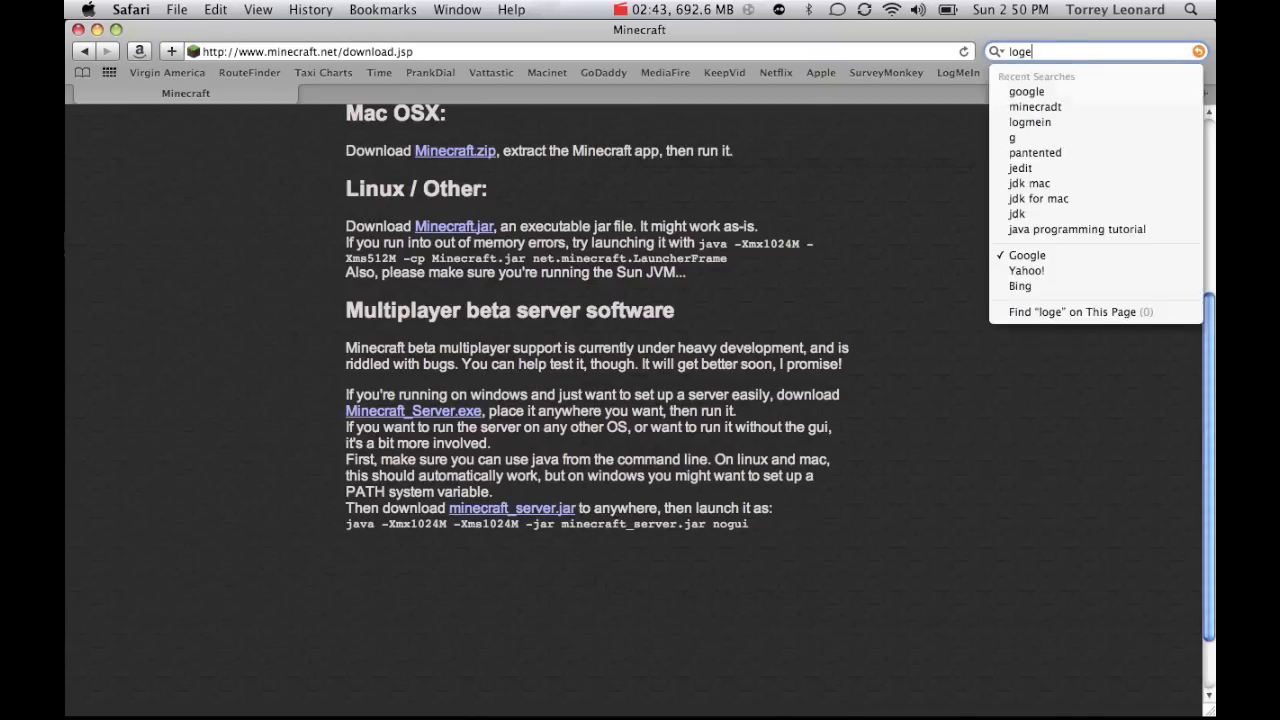
{"action": "type", "text": "logmein"}
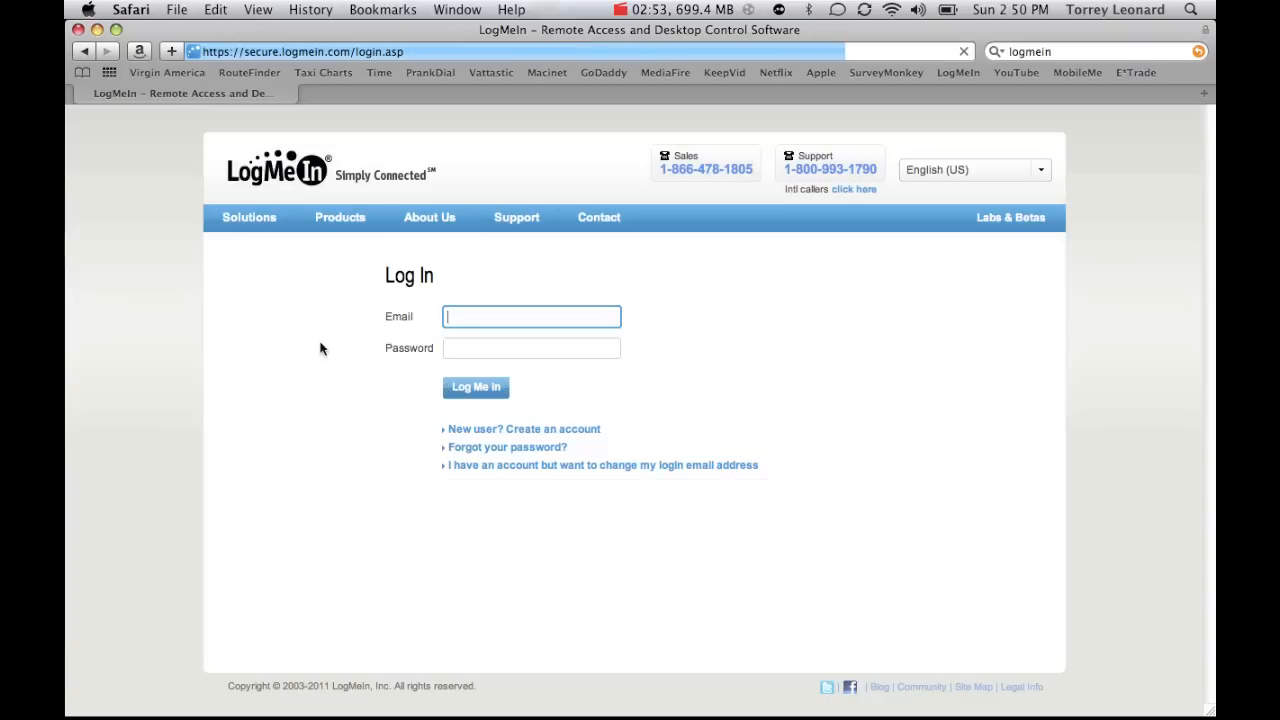
- From Products > LogMeIn Hamachi², accept the Conditions of Use and download Hamachi in unmanaged mode
{"action": "left_click", "coordinate": [340, 216]}
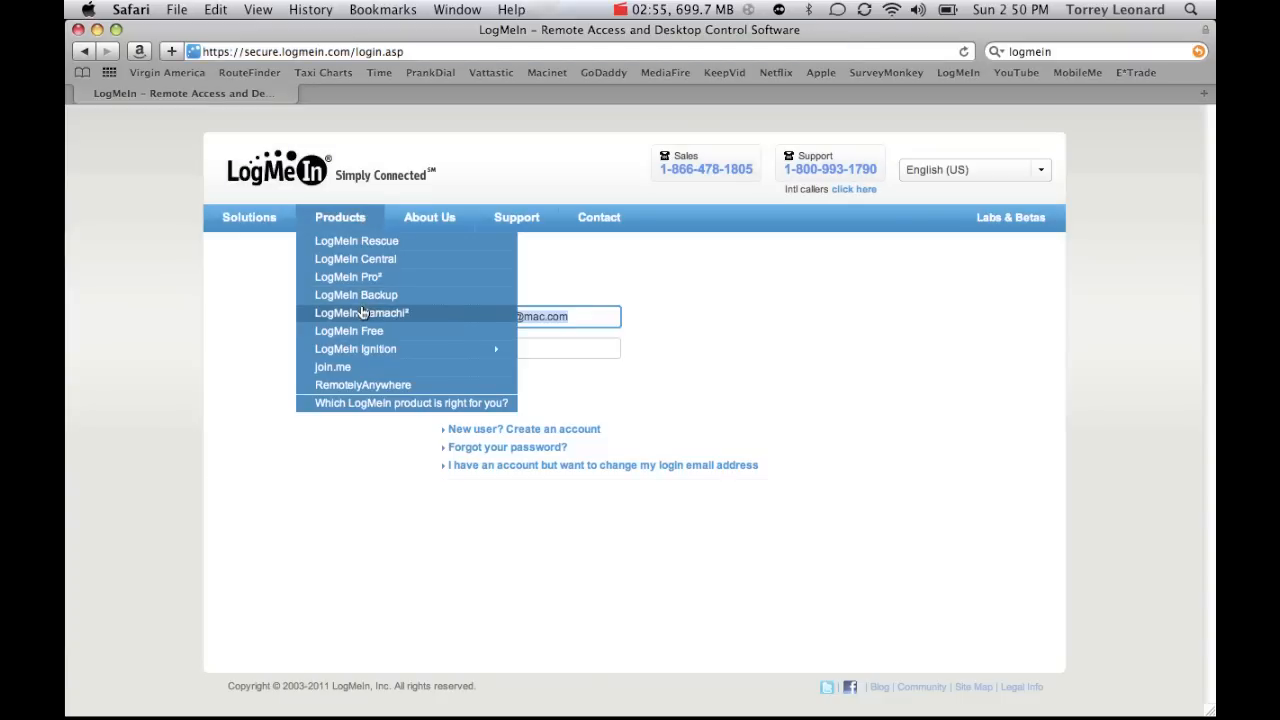
{"action": "left_click", "coordinate": [360, 312]}
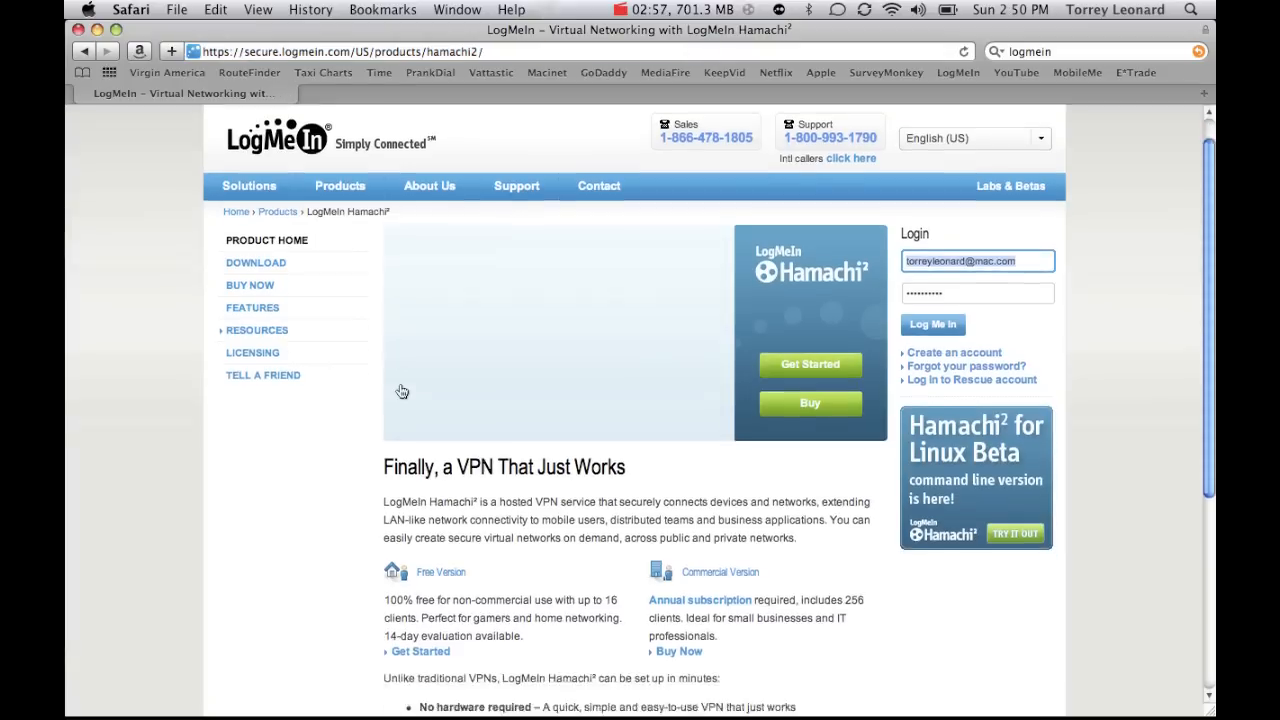
{"action": "scroll", "scroll_direction": "down", "scroll_amount": 3}
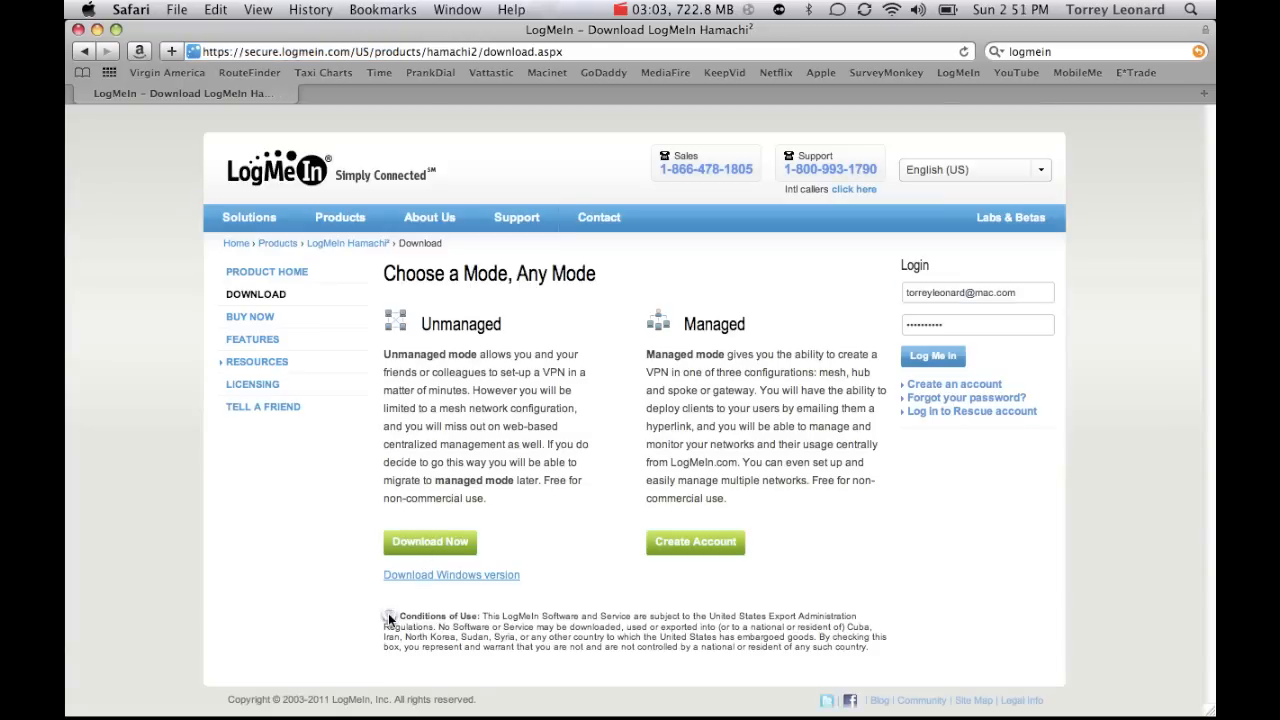
{"action": "left_click", "coordinate": [388, 616]}
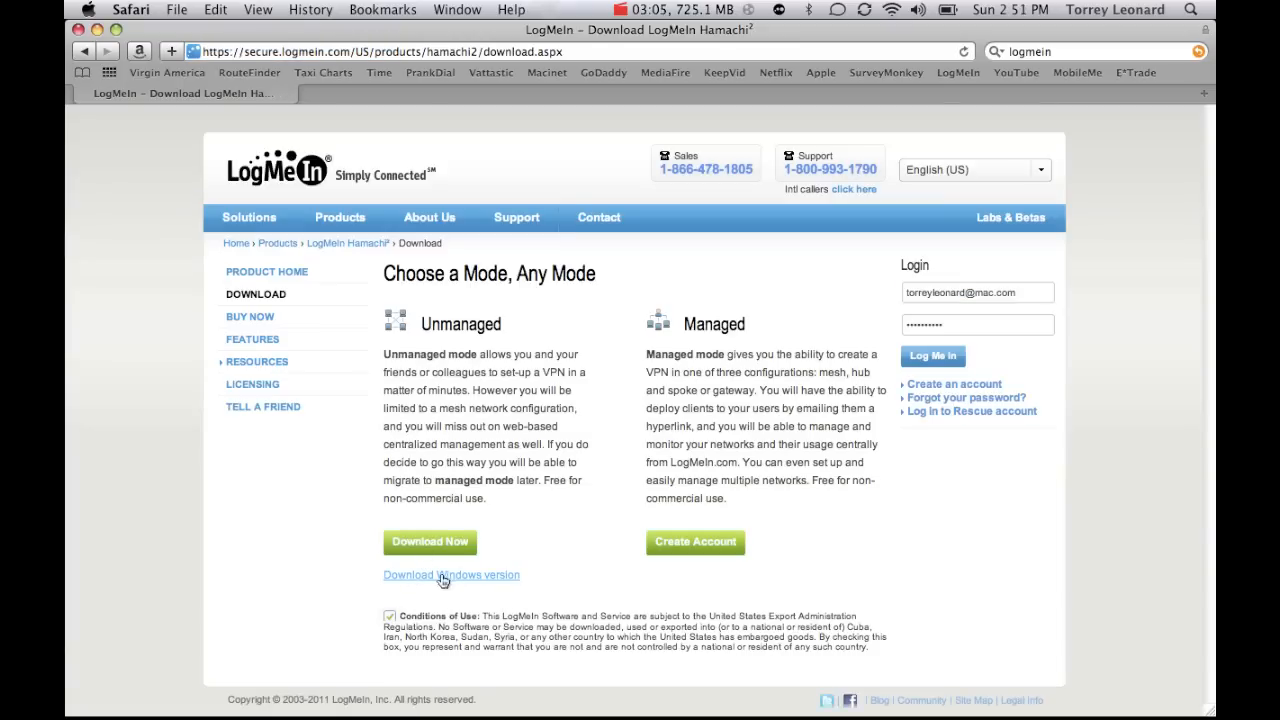
{"action": "mouse_move", "coordinate": [464, 580]}
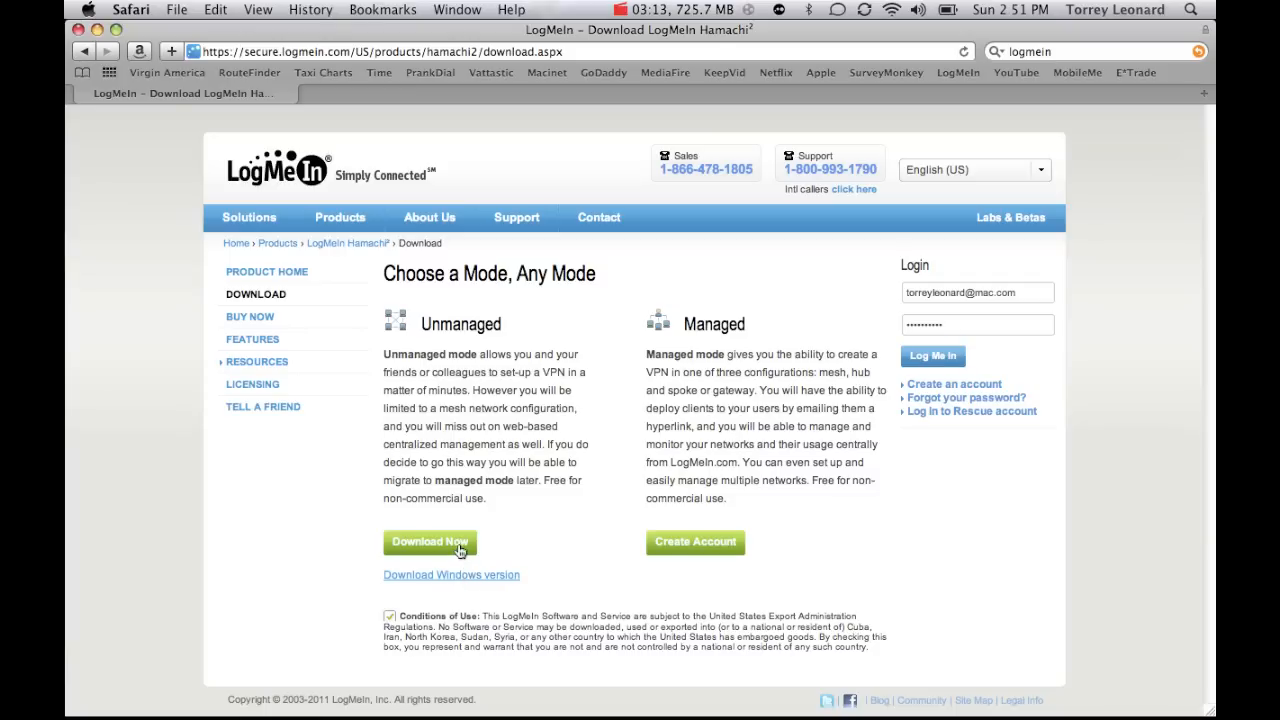
{"action": "left_click", "coordinate": [430, 540]}
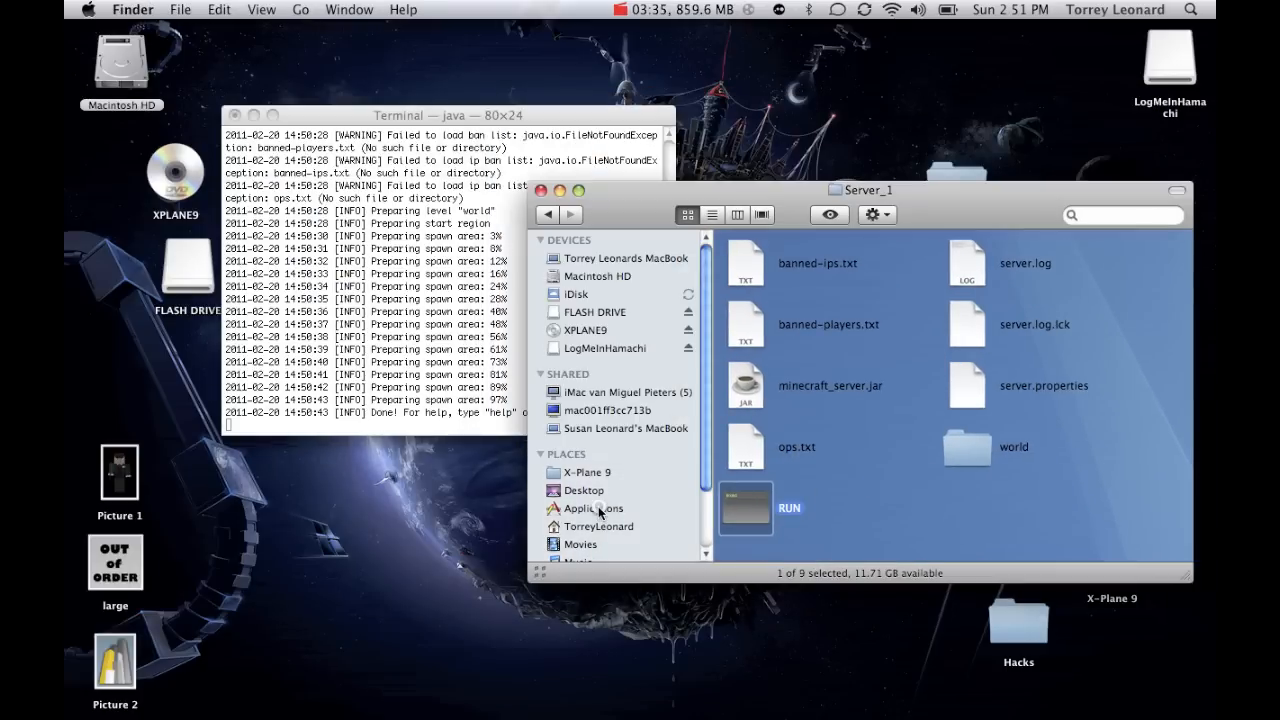
- Launch LogMeIn Hamachi from Applications and power it online at 5.191.100.157
{"action": "left_click", "coordinate": [596, 508]}
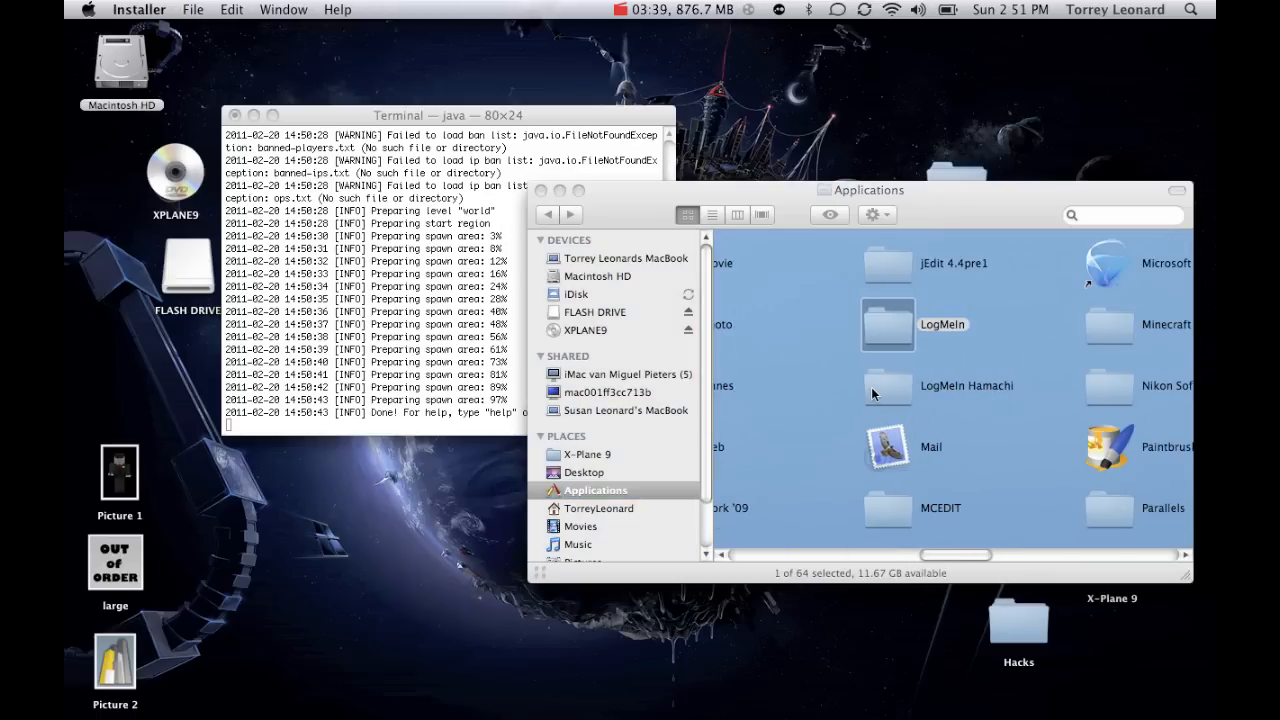
{"action": "double_click", "coordinate": [888, 388]}
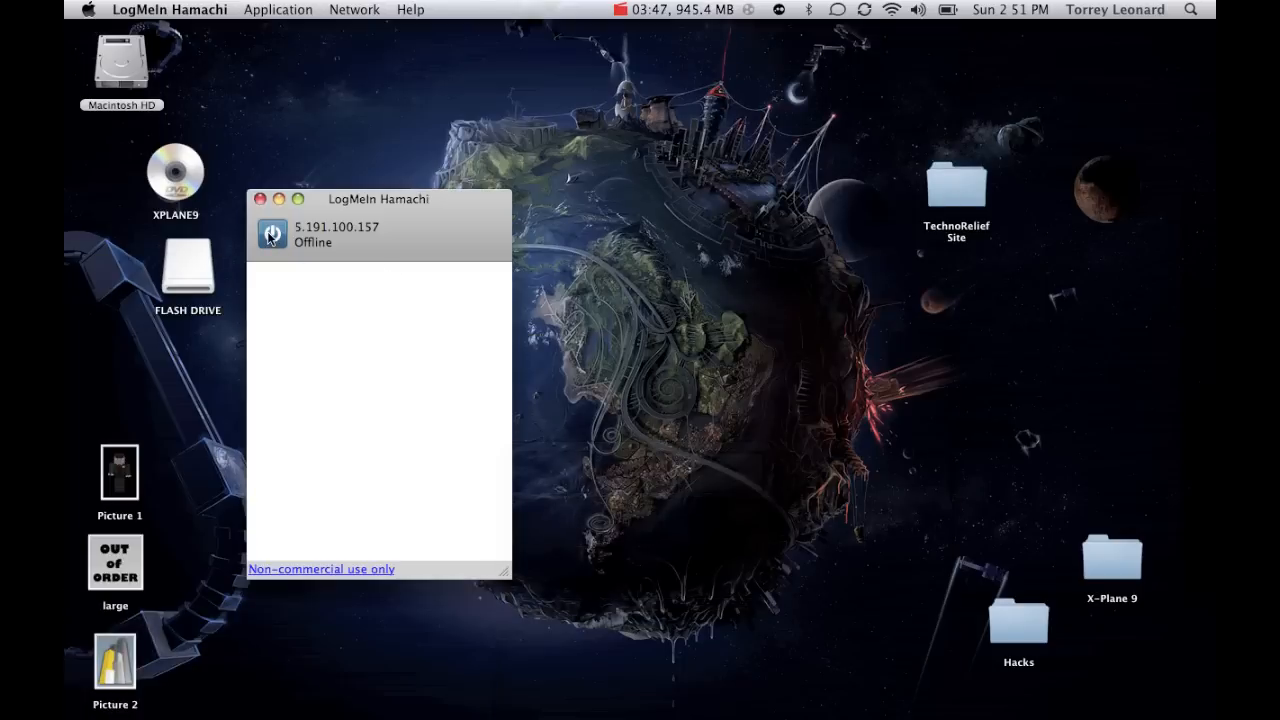
{"action": "left_click", "coordinate": [272, 236]}
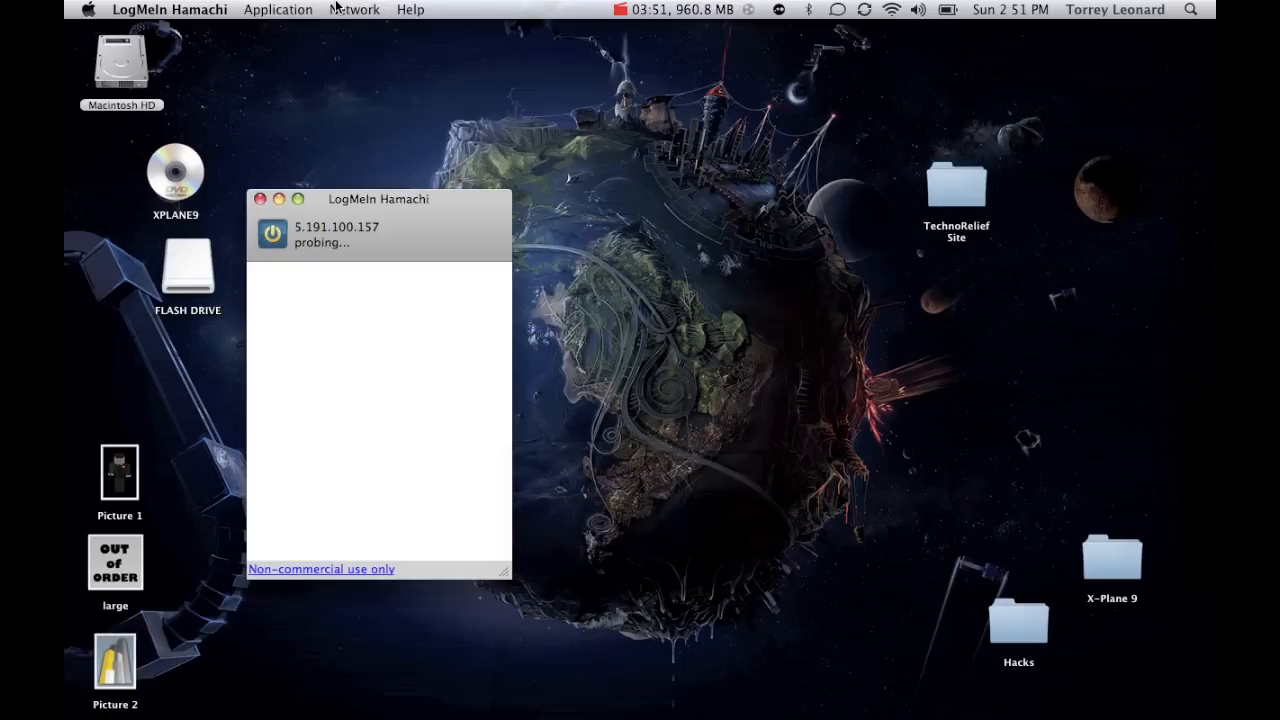
{"action": "left_click", "coordinate": [354, 8]}
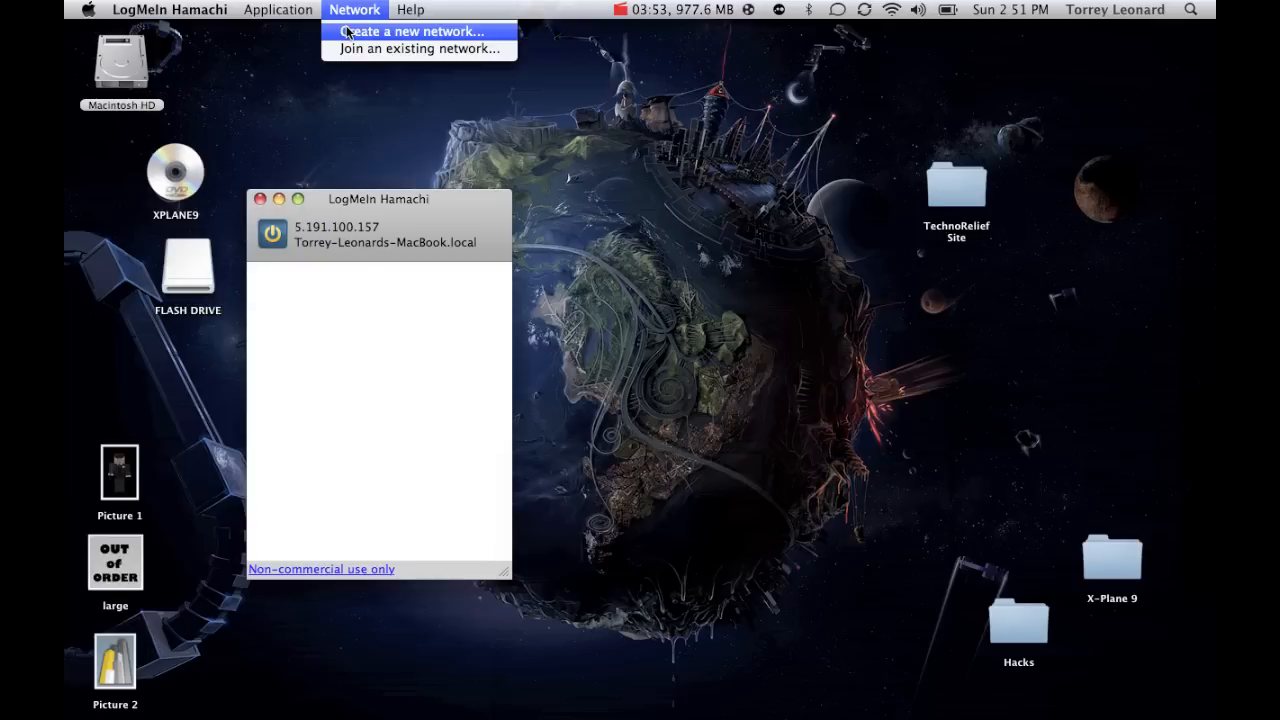
{"action": "left_click", "coordinate": [412, 32]}
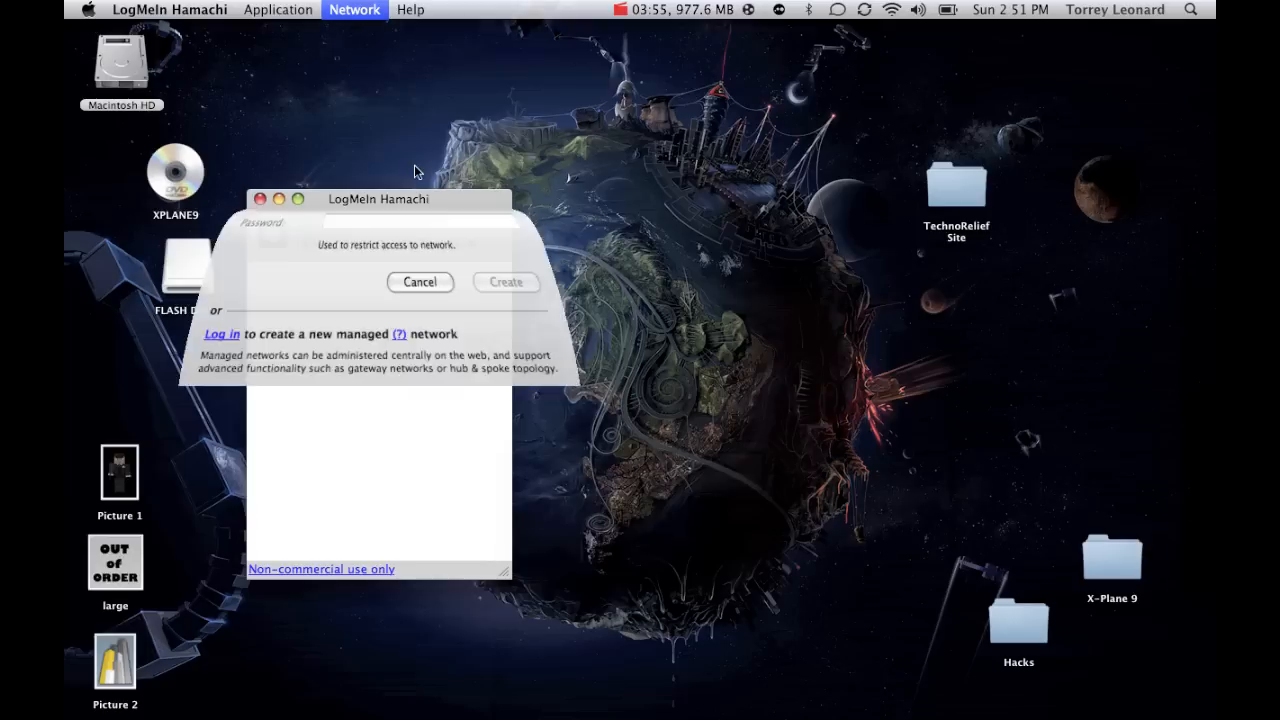
{"action": "type", "text": "Mi"}
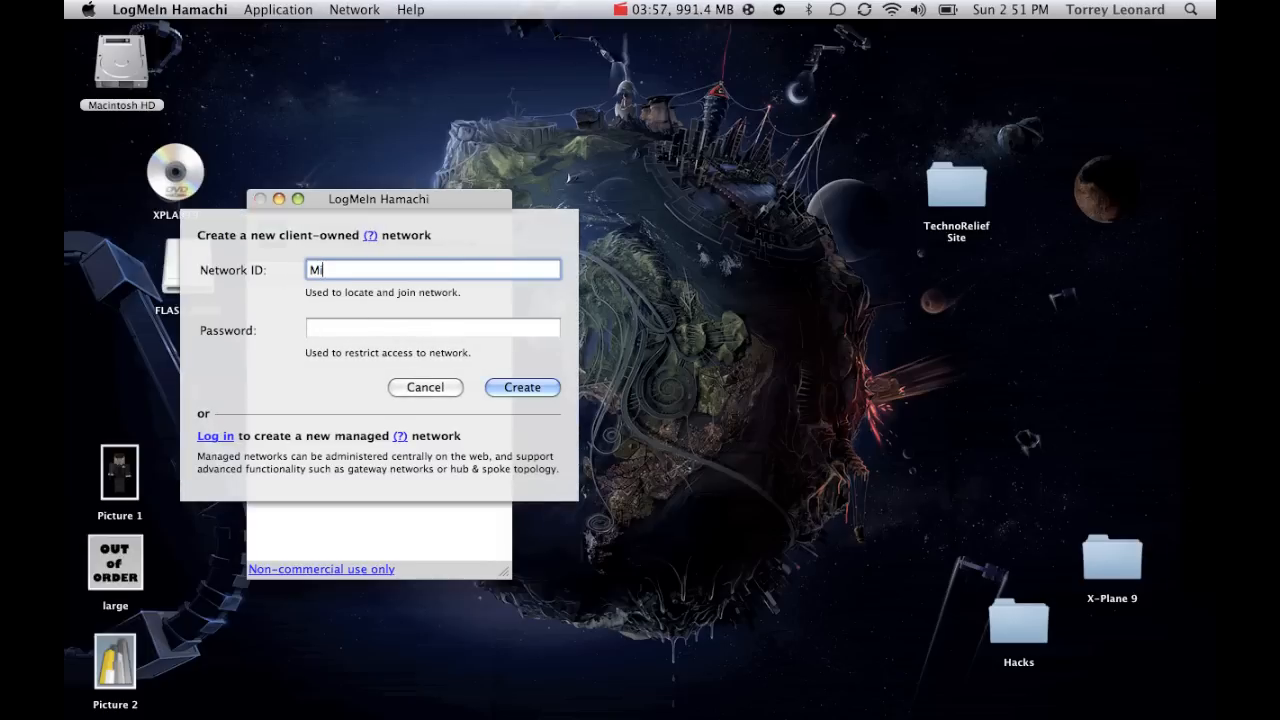
{"action": "type", "text": "necra"}
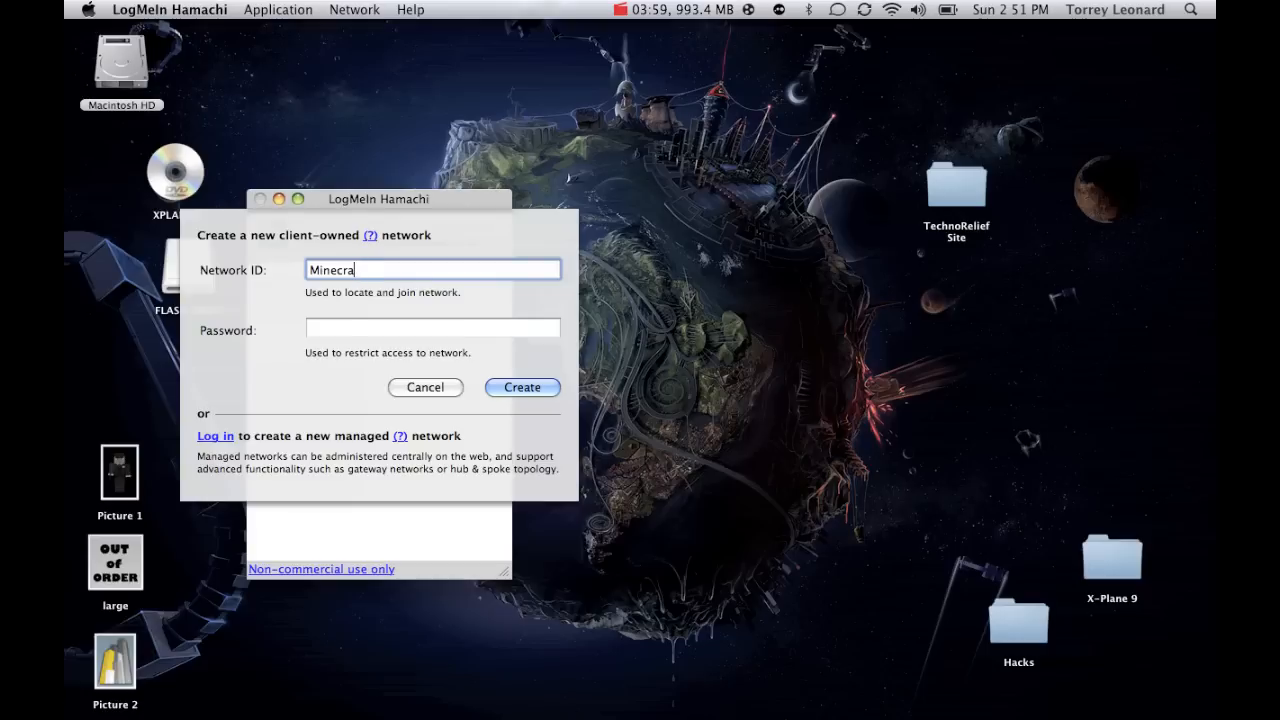
{"action": "type", "text": "ft"}
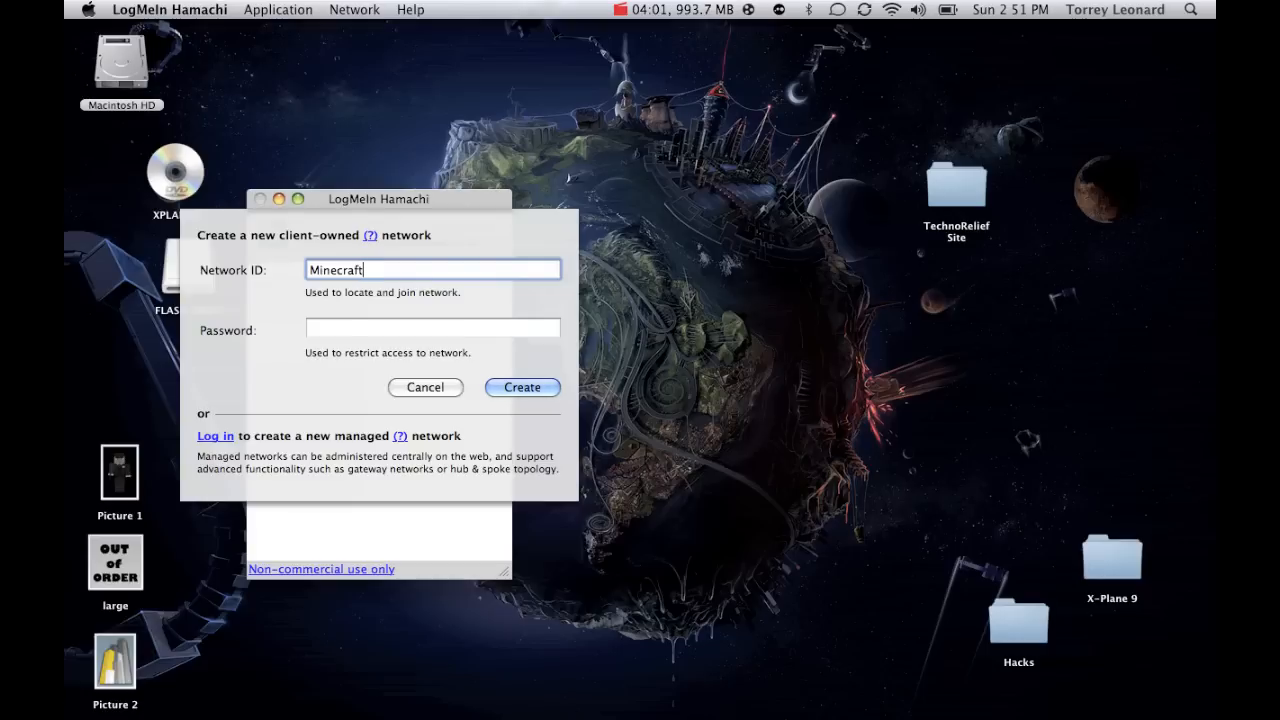
{"action": "type", "text": "8"}
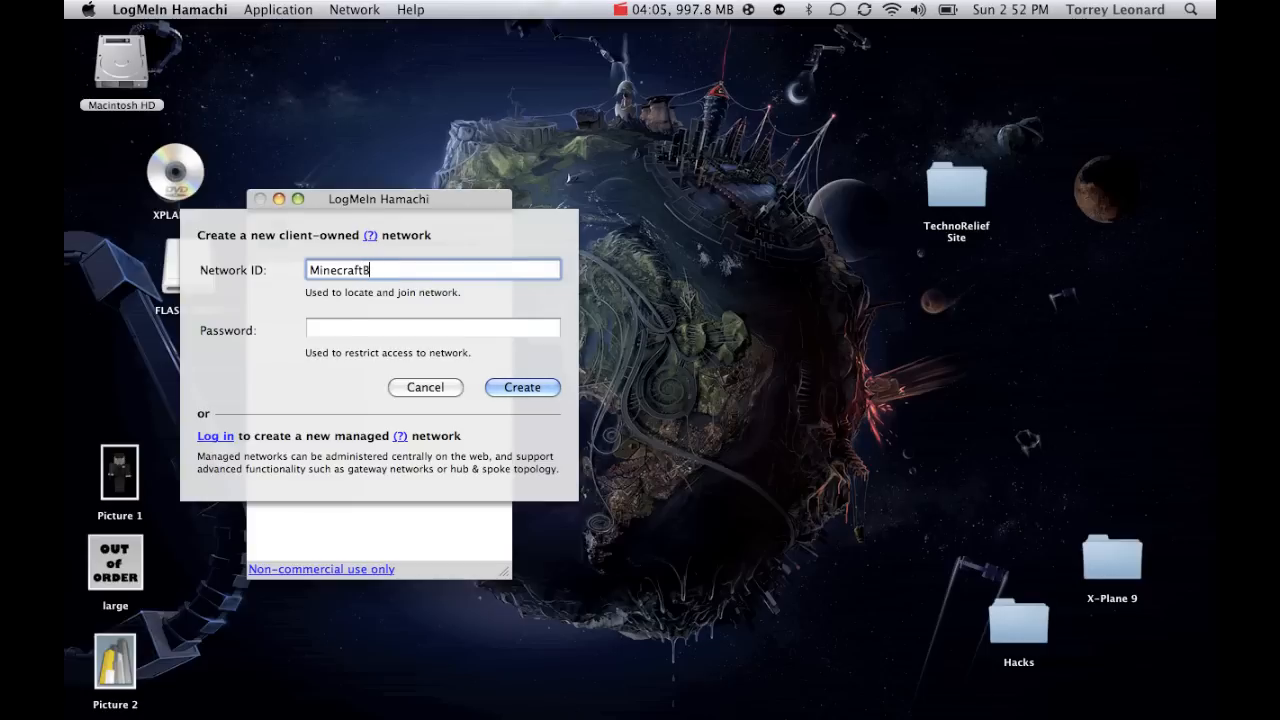
{"action": "type", "text": "ob"}
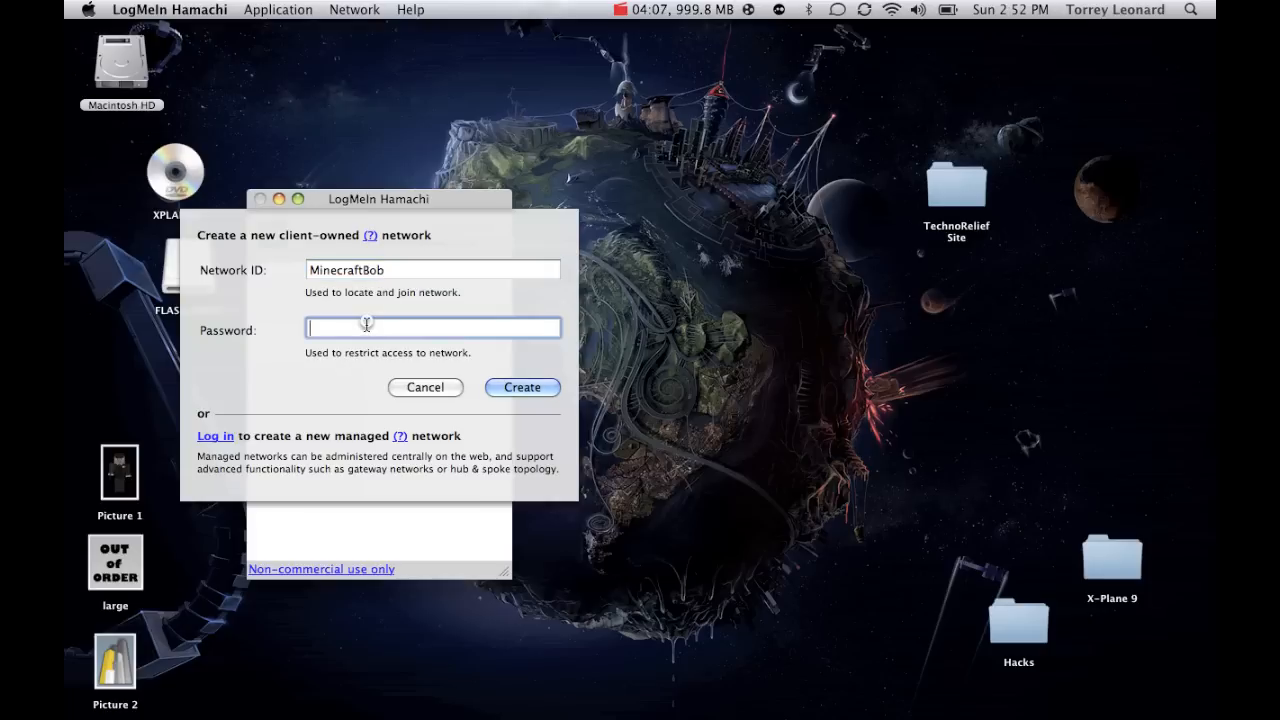
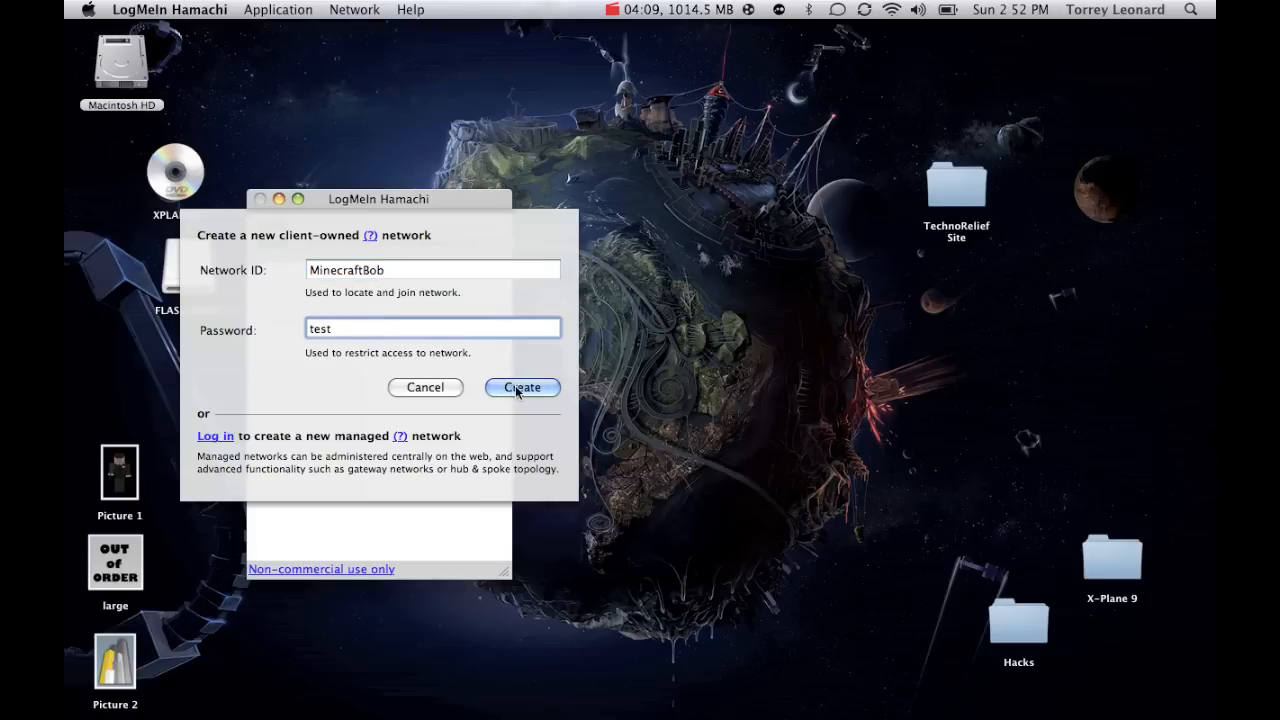
{"action": "left_click", "coordinate": [520, 388]}
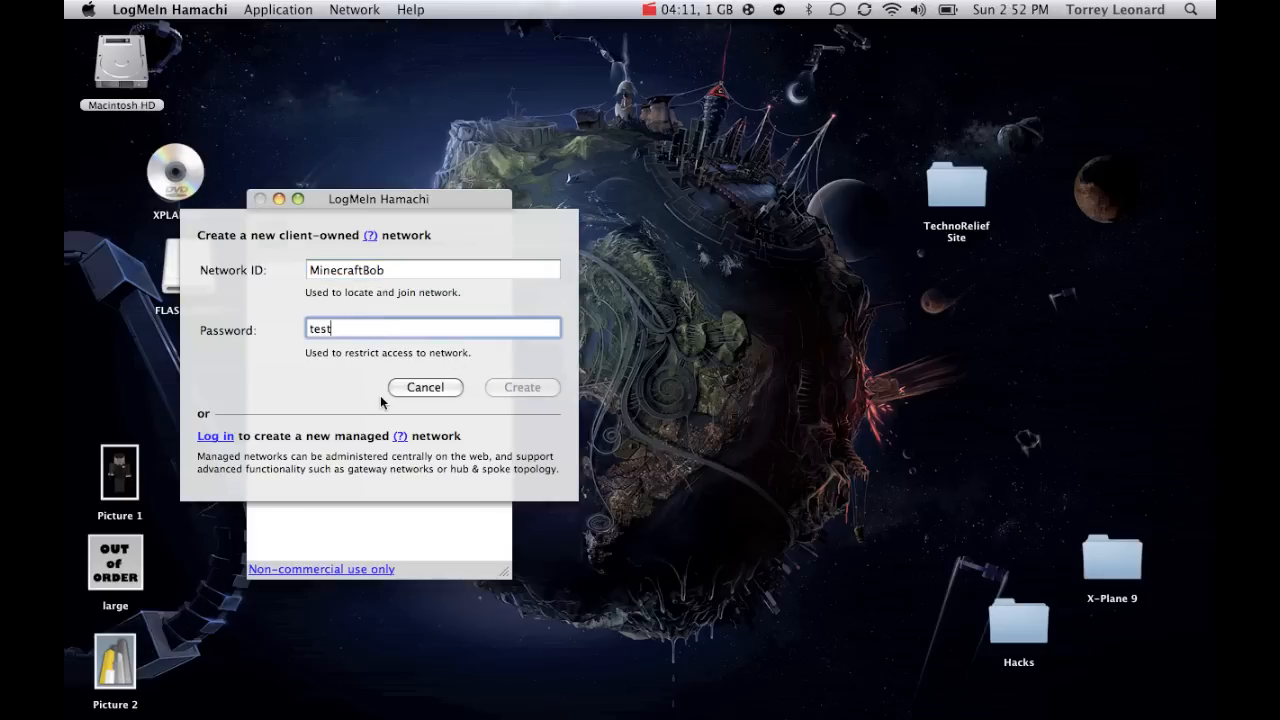
{"action": "left_click", "coordinate": [520, 388]}
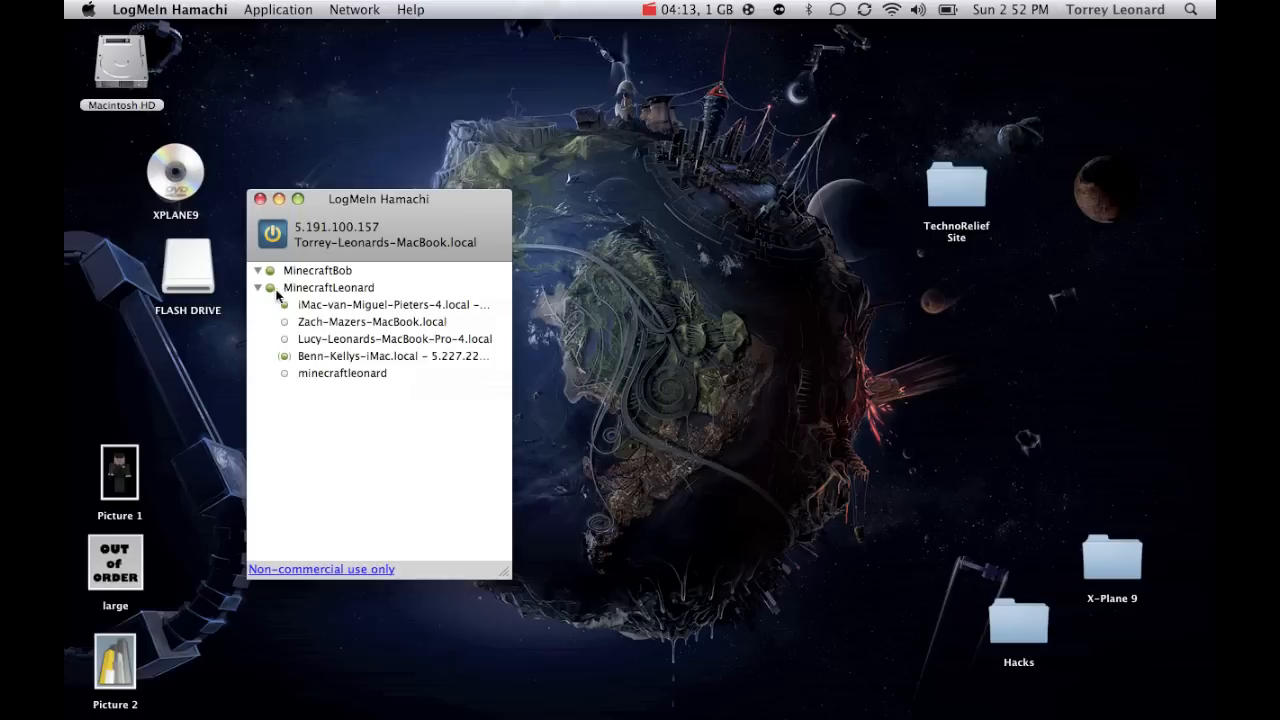
{"action": "left_click", "coordinate": [258, 288]}
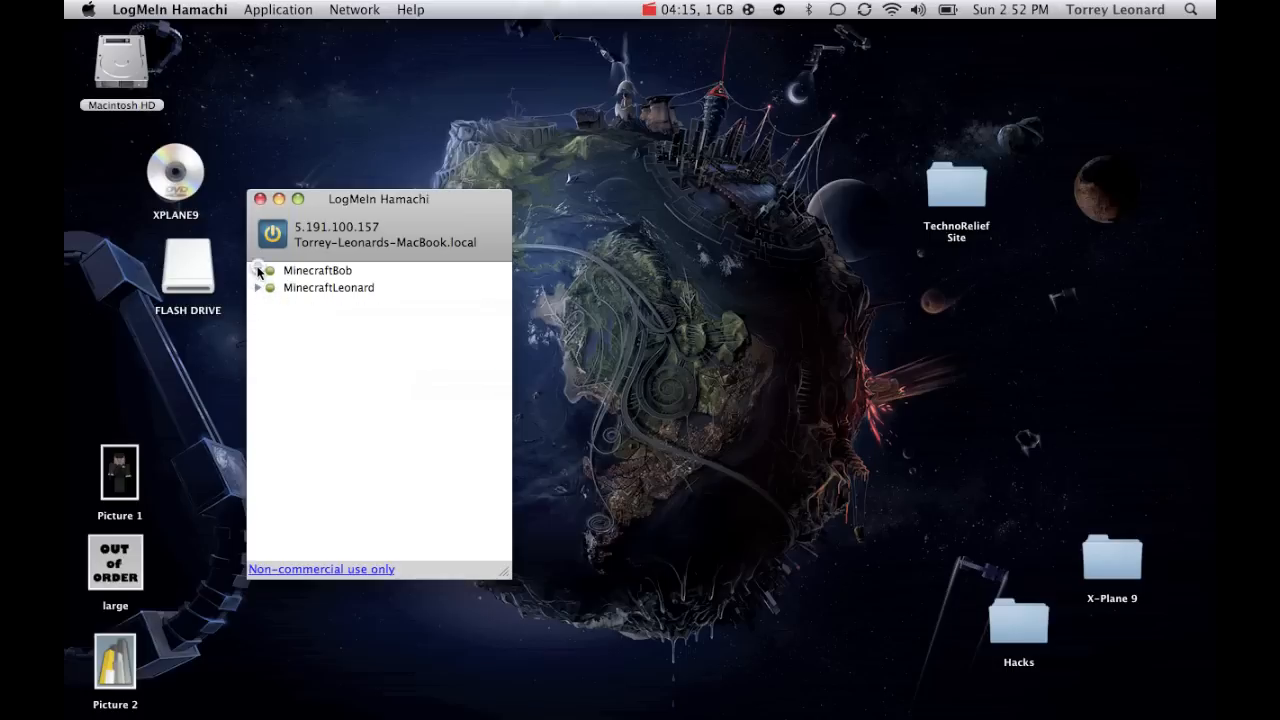
{"action": "left_click", "coordinate": [258, 270]}
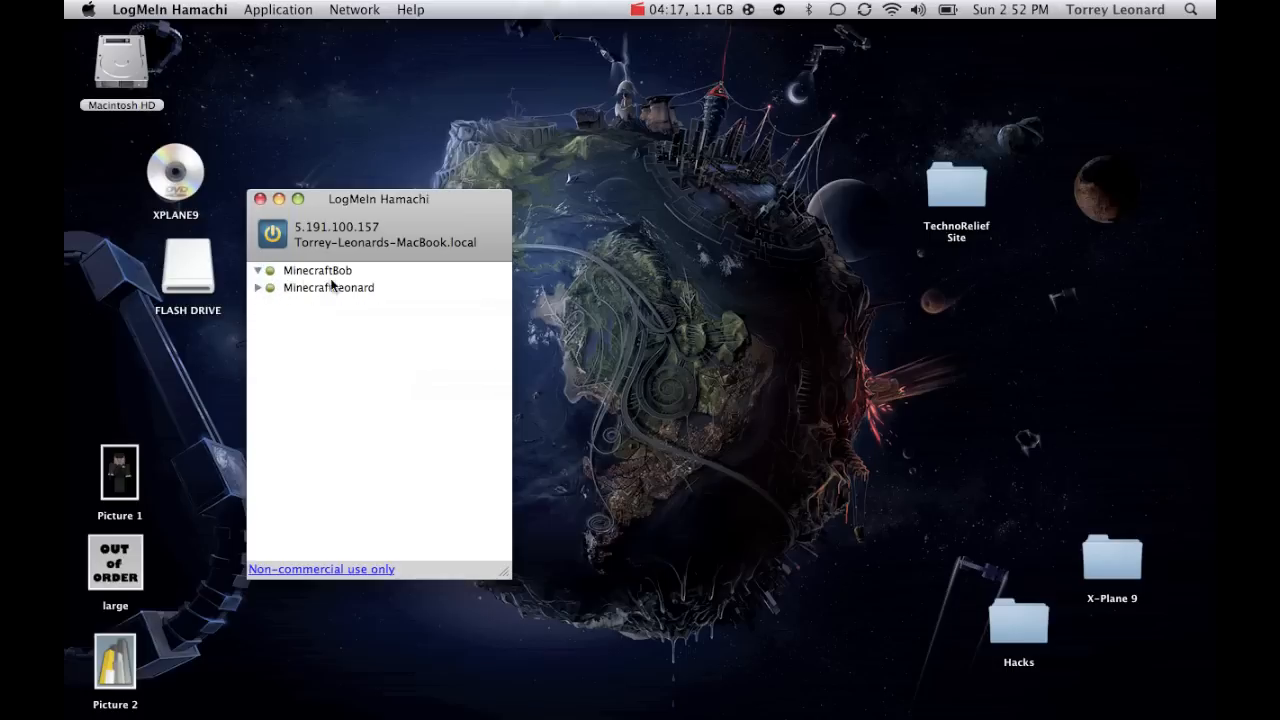
{"action": "left_click", "coordinate": [258, 288]}
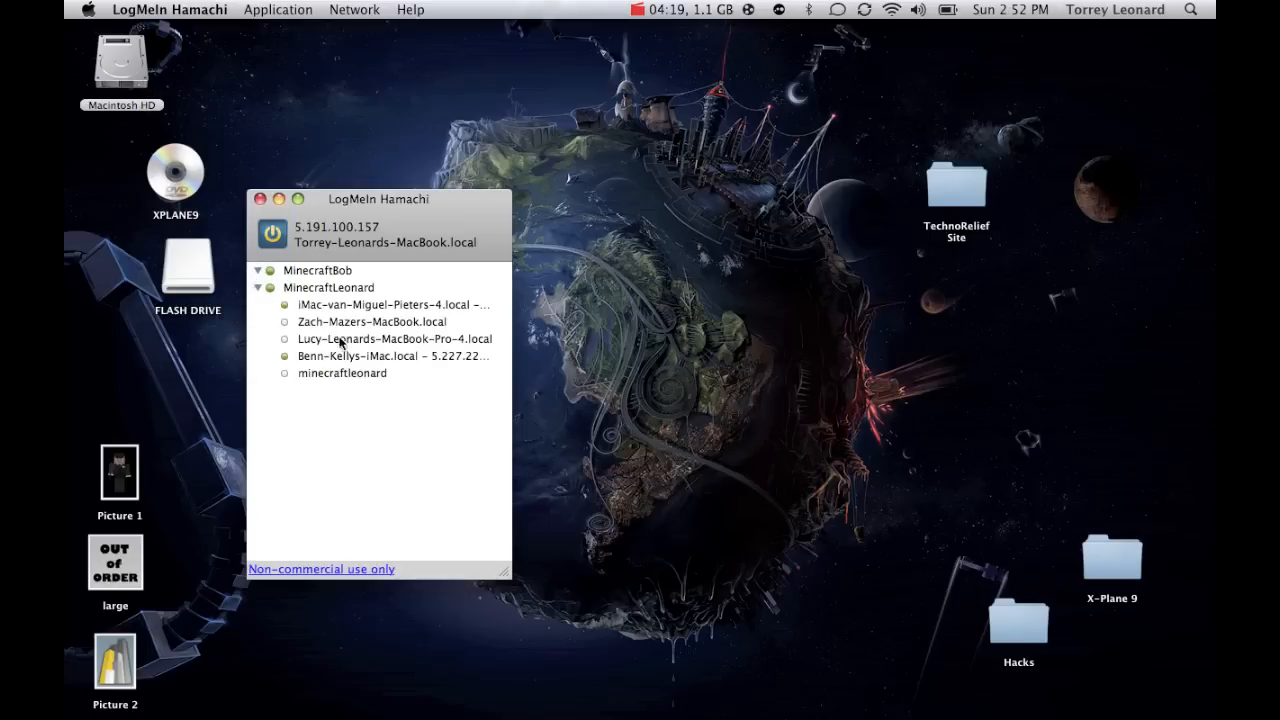
{"action": "left_click", "coordinate": [258, 288]}
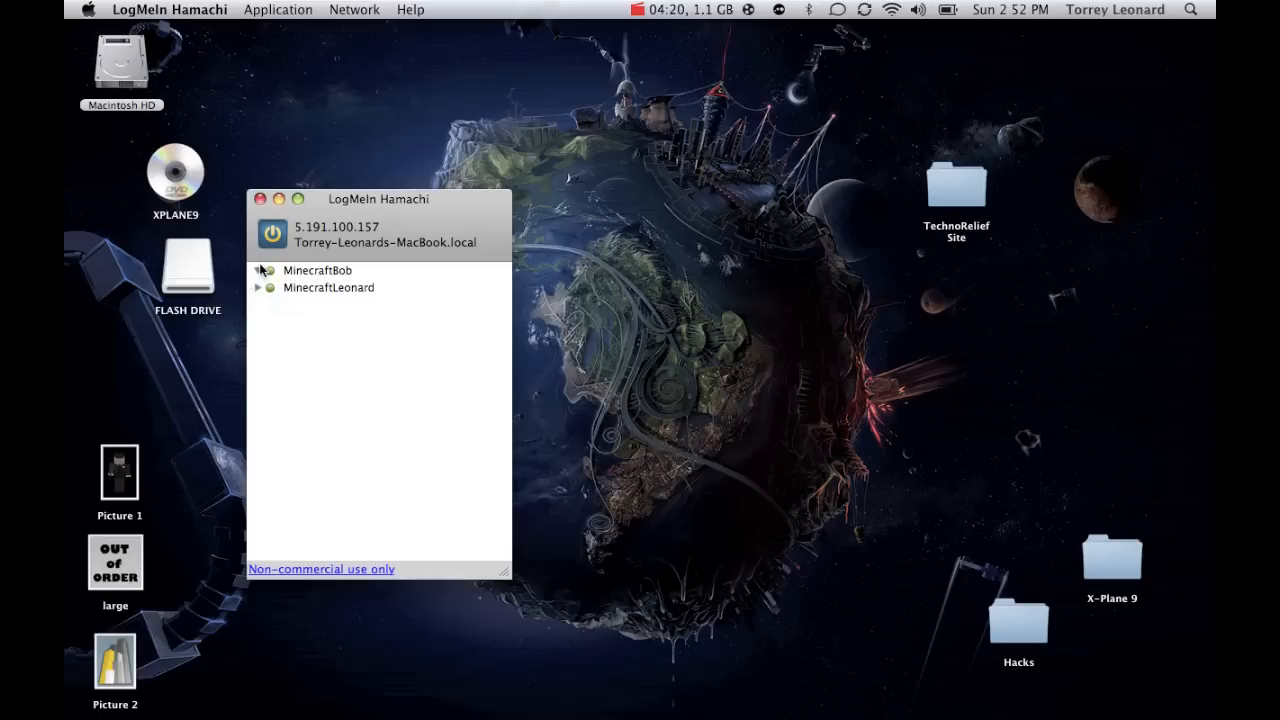
{"action": "left_click", "coordinate": [258, 288]}
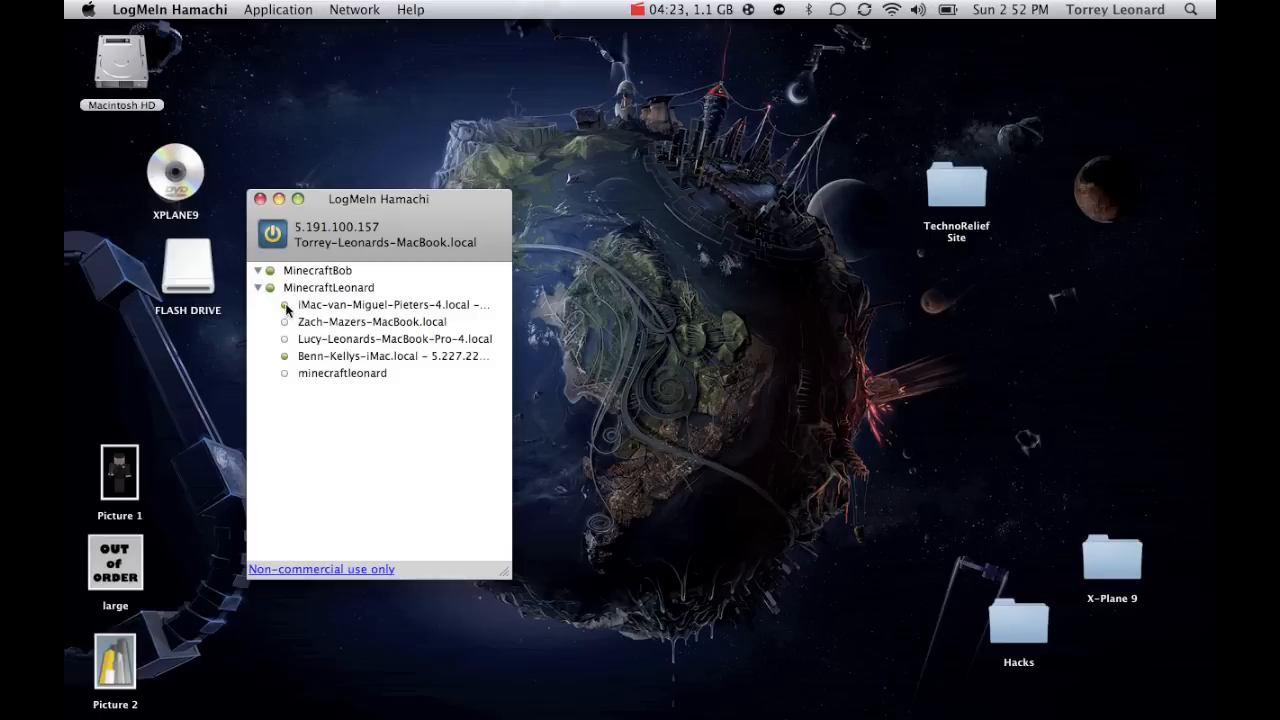
{"action": "mouse_move", "coordinate": [258, 292]}
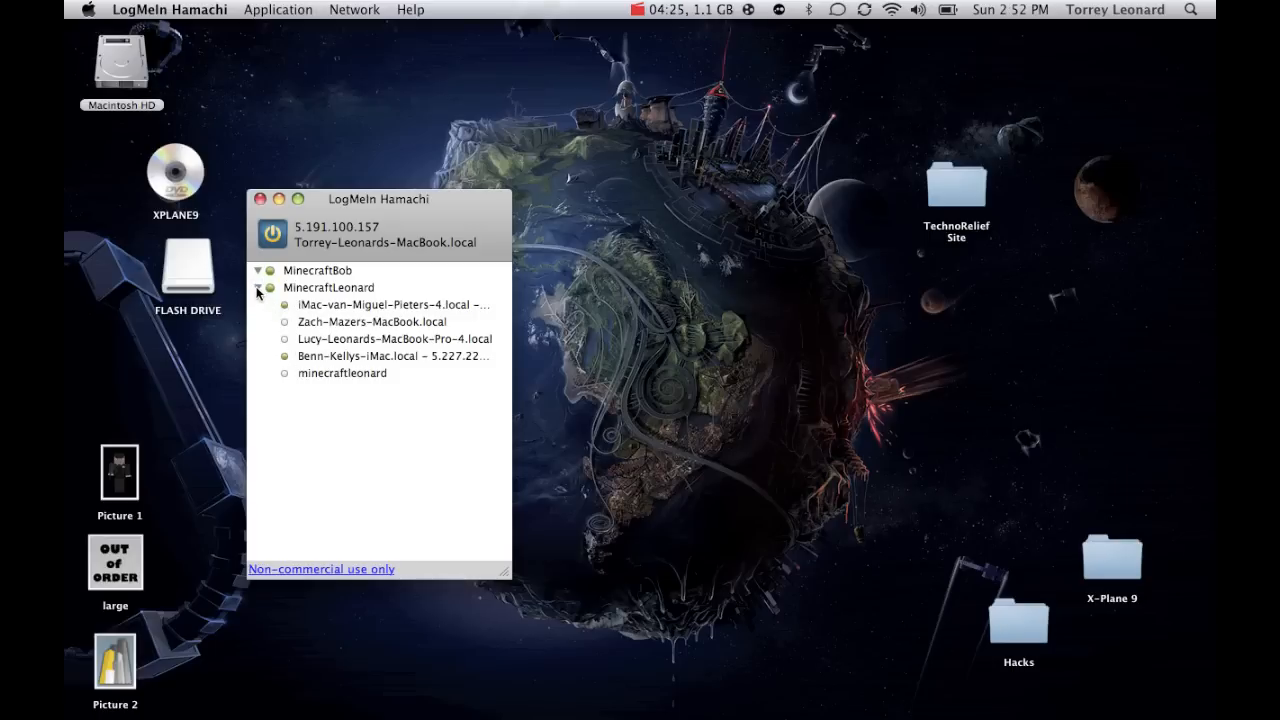
{"action": "left_click", "coordinate": [258, 288]}
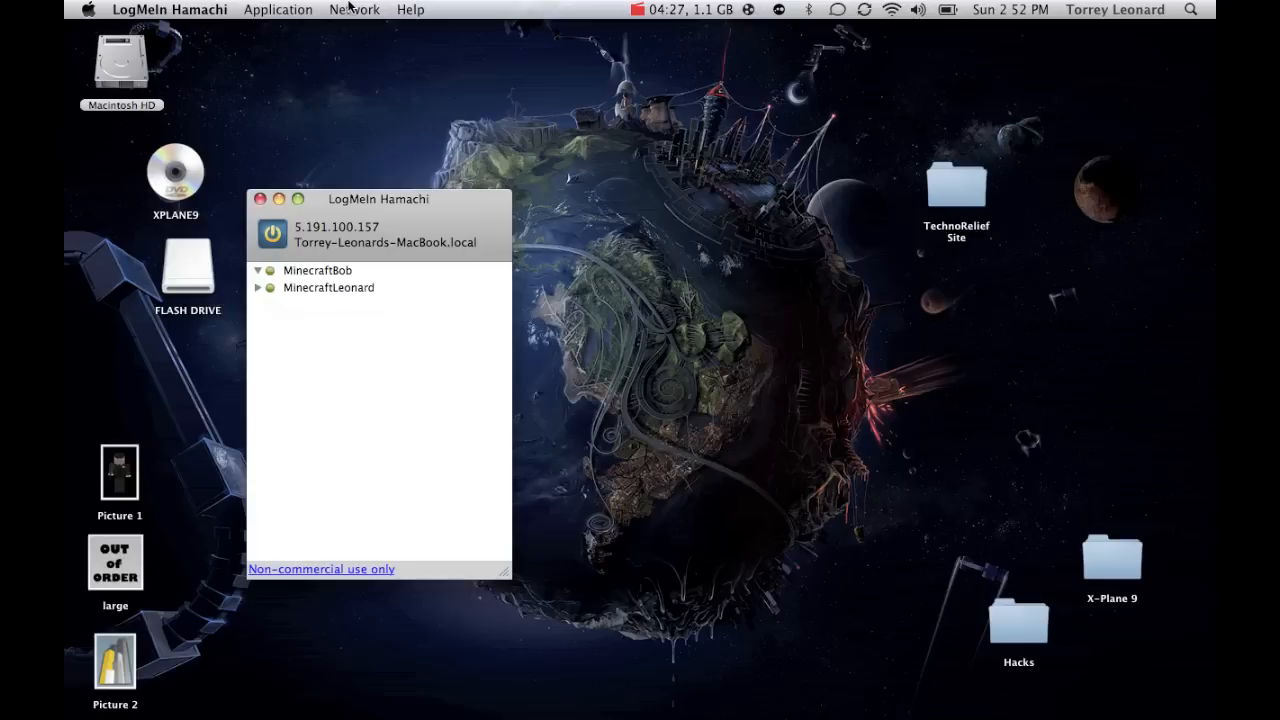
- Join the existing Hamachi network MinecraftBob by entering its network ID and password
{"action": "left_click", "coordinate": [352, 8]}
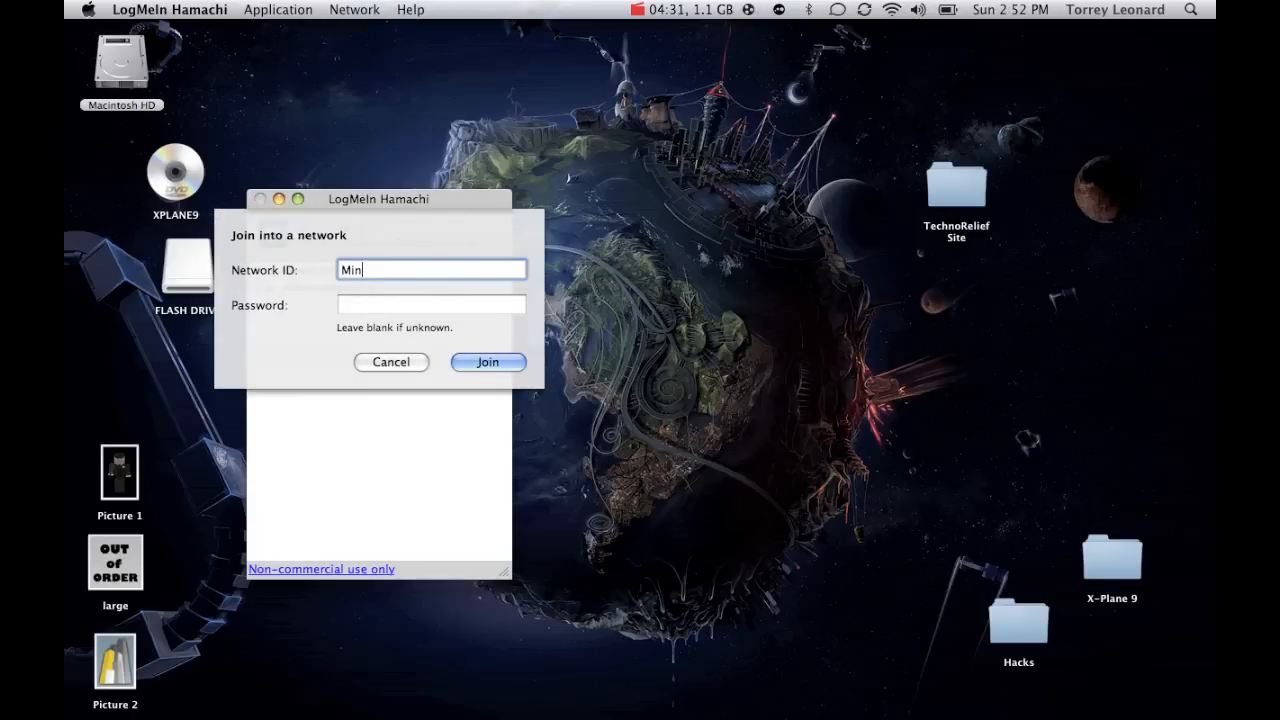
{"action": "type", "text": "ecraft"}
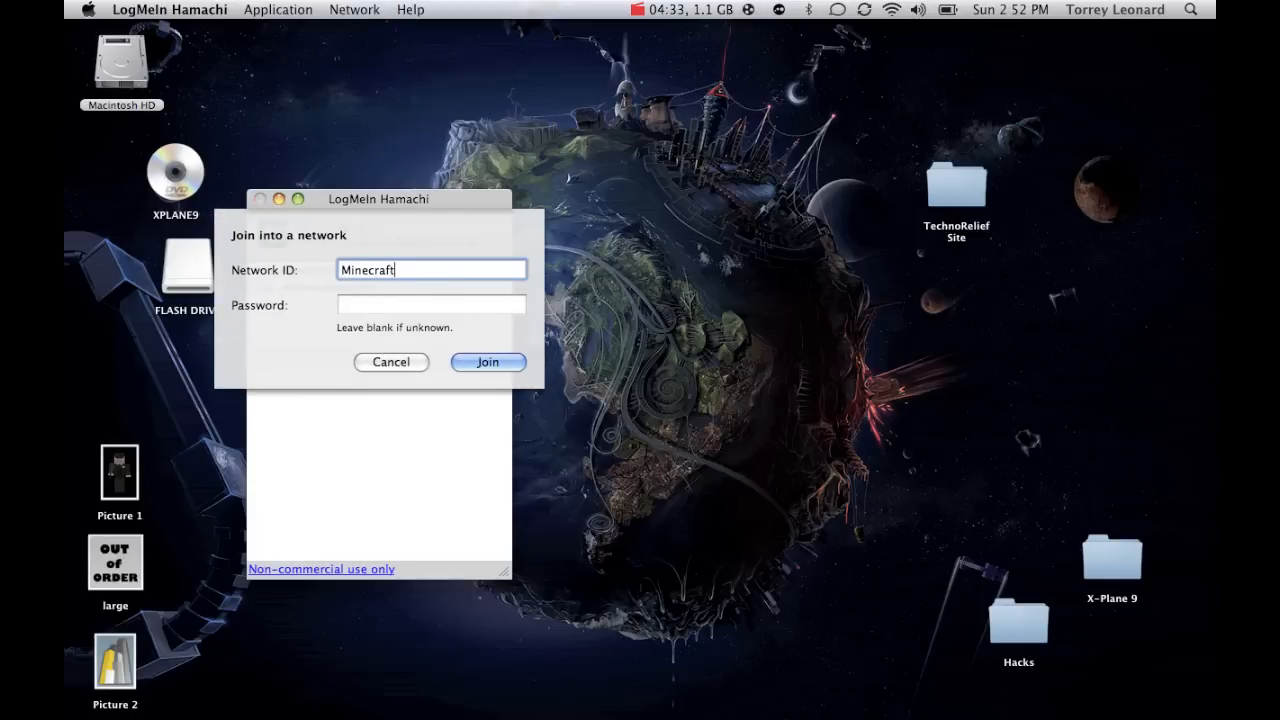
{"action": "type", "text": "Bob"}
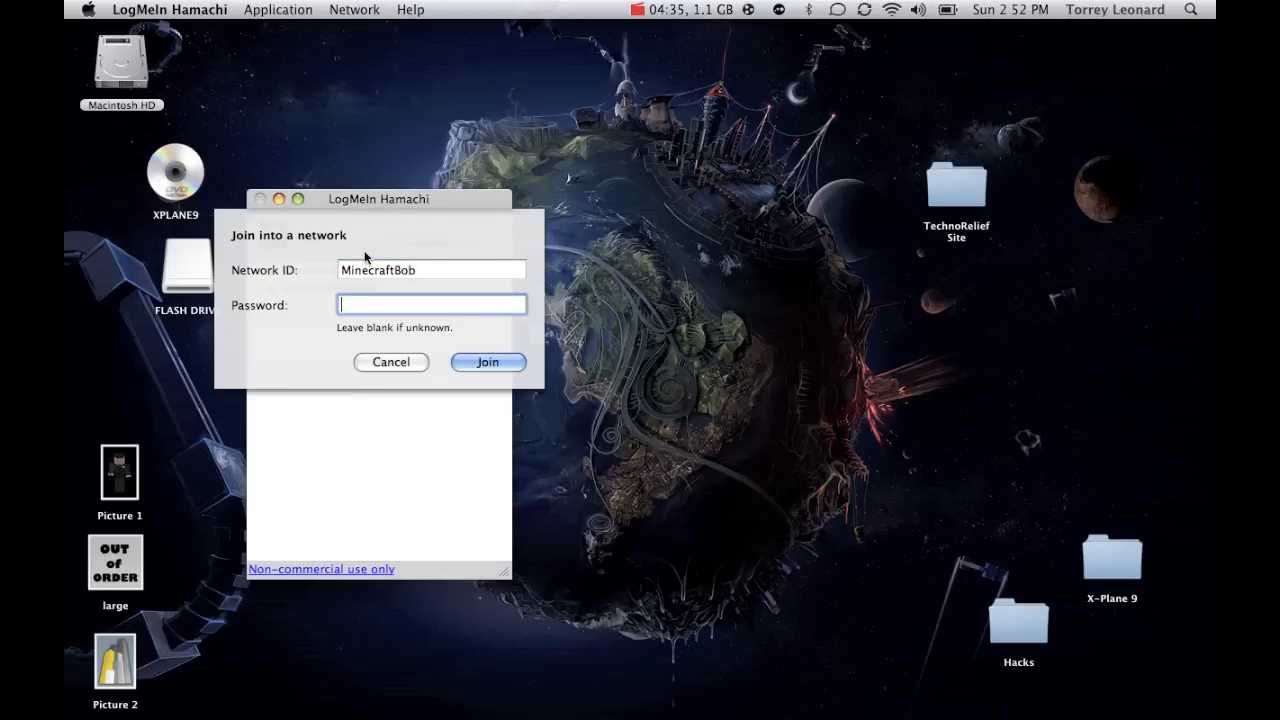
{"action": "type", "text": "••••"}
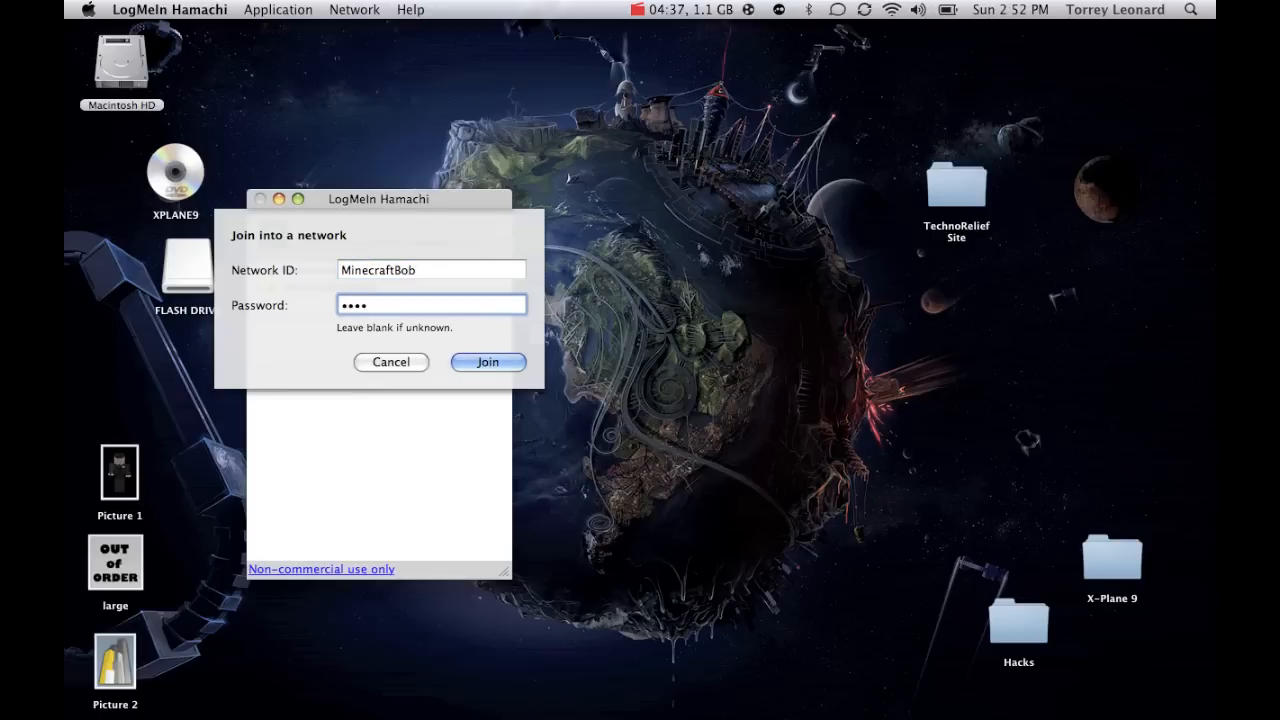
{"action": "left_click", "coordinate": [488, 362]}
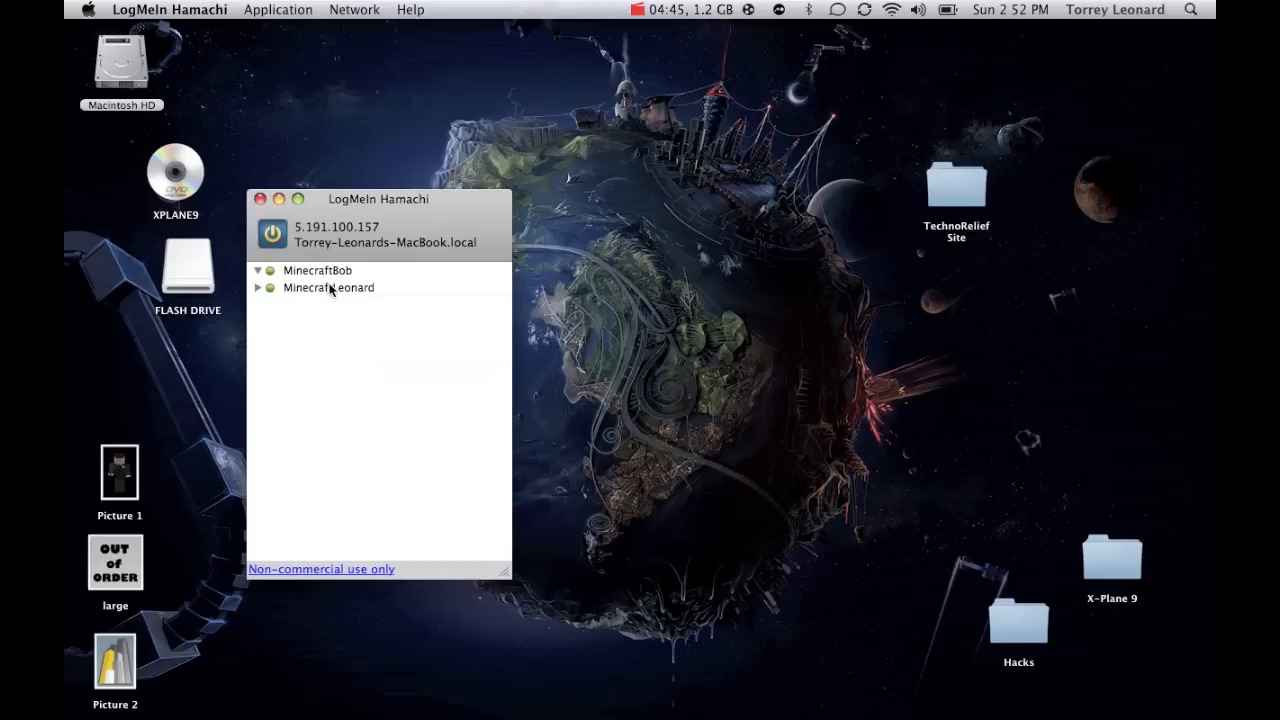
{"action": "mouse_move", "coordinate": [328, 288]}
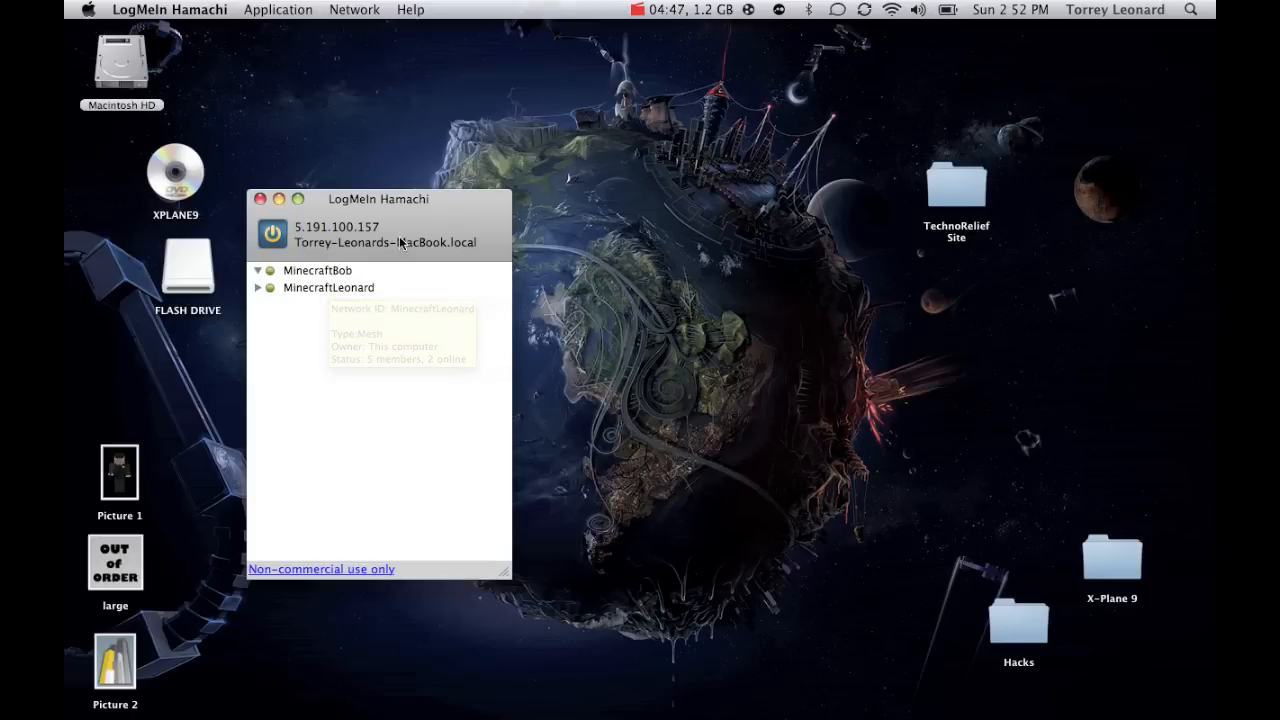
{"action": "mouse_move", "coordinate": [376, 232]}
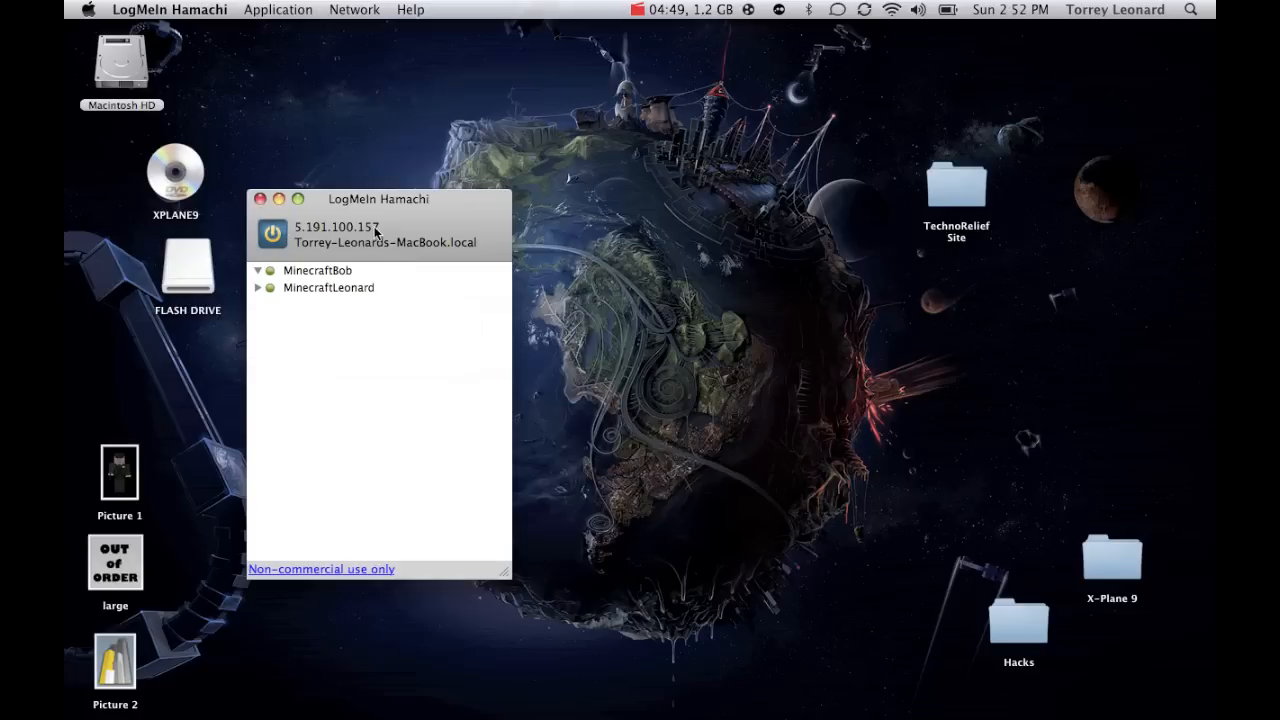
{"action": "mouse_move", "coordinate": [310, 238]}
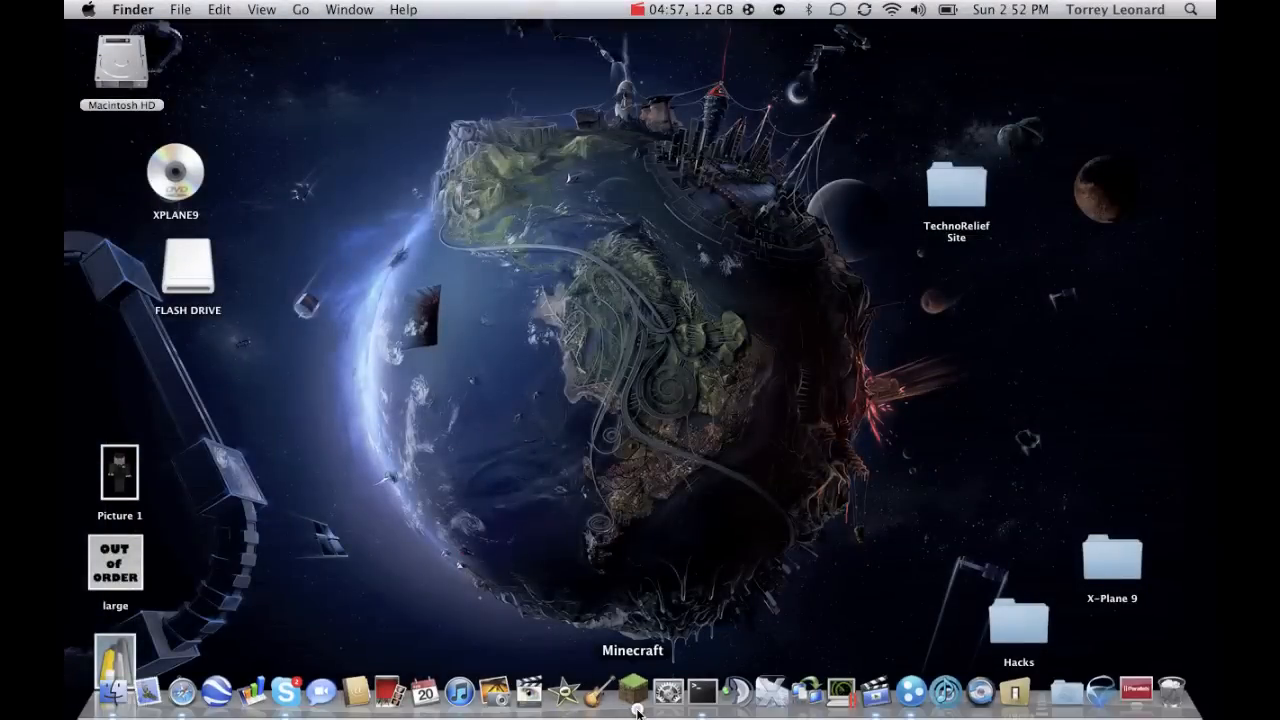
- Launch Minecraft from the Dock and go to the Multiplayer screen with localhost as the address
{"action": "left_click", "coordinate": [630, 688]}
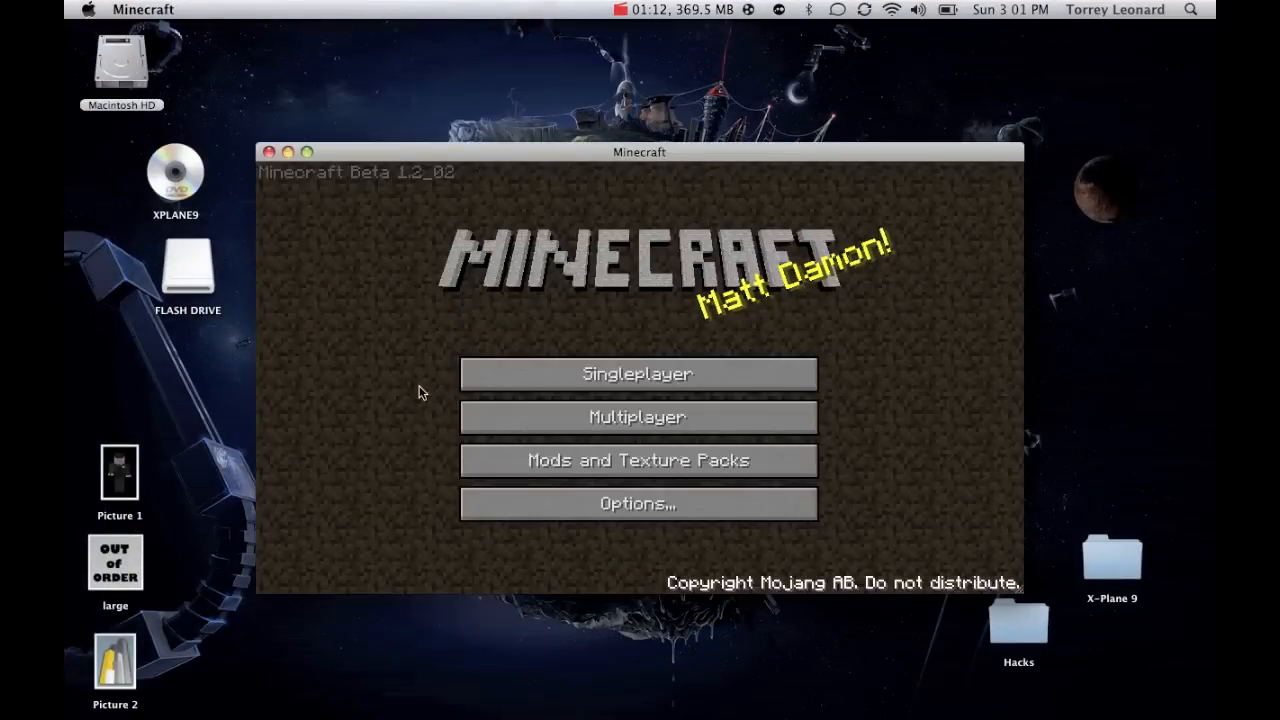
{"action": "left_click", "coordinate": [636, 418]}
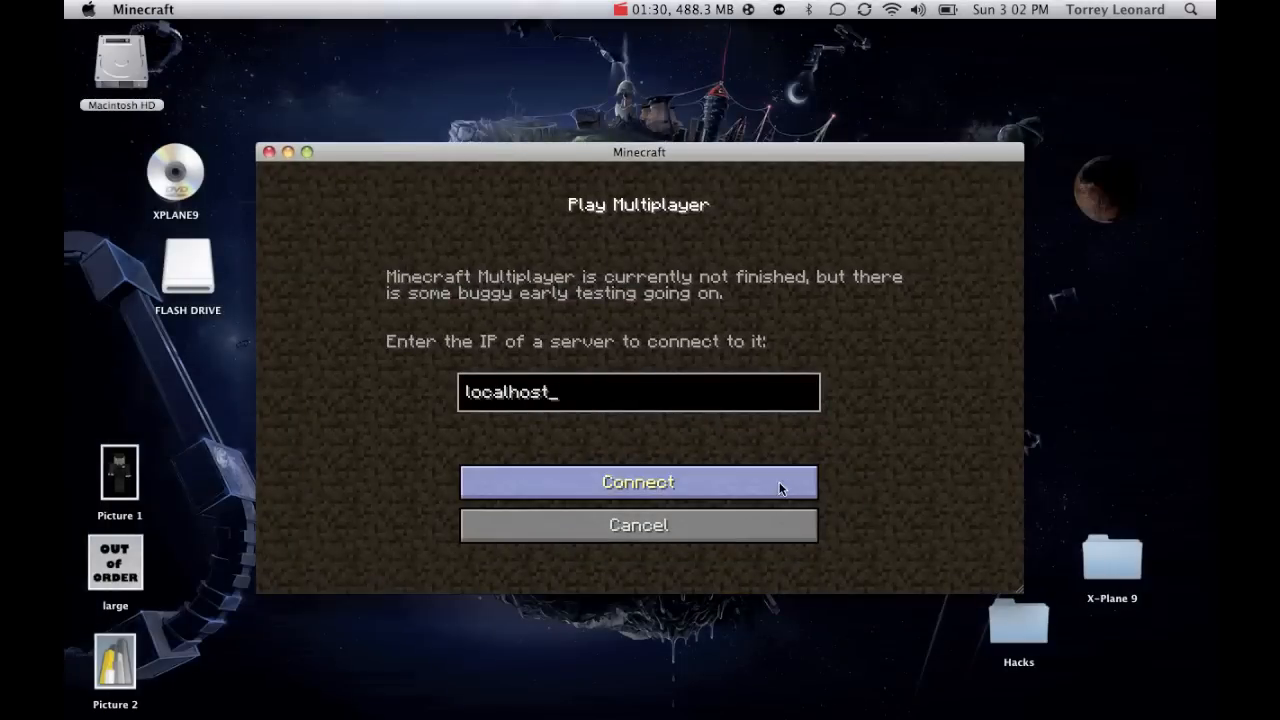
- Connect to the localhost server and return to the game world once the console ops the player
{"action": "left_click", "coordinate": [638, 482]}
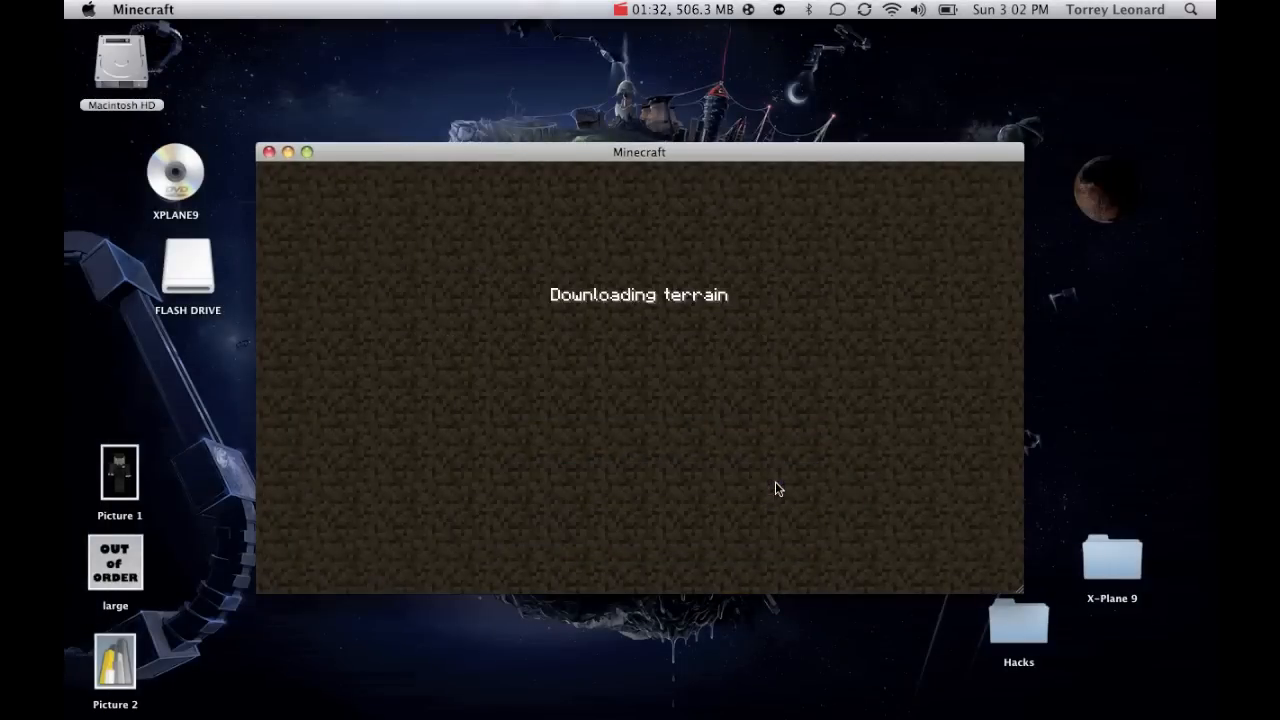
{"action": "key", "text": "Escape"}
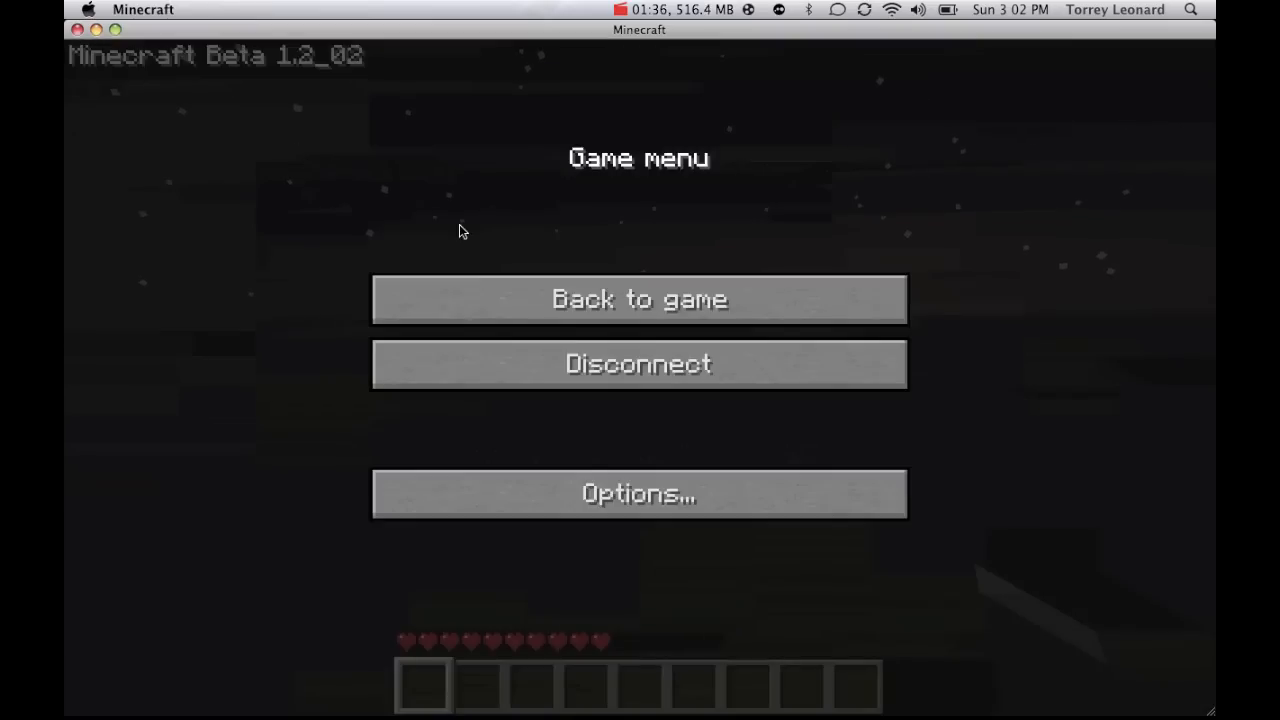
{"action": "left_click", "coordinate": [640, 300]}
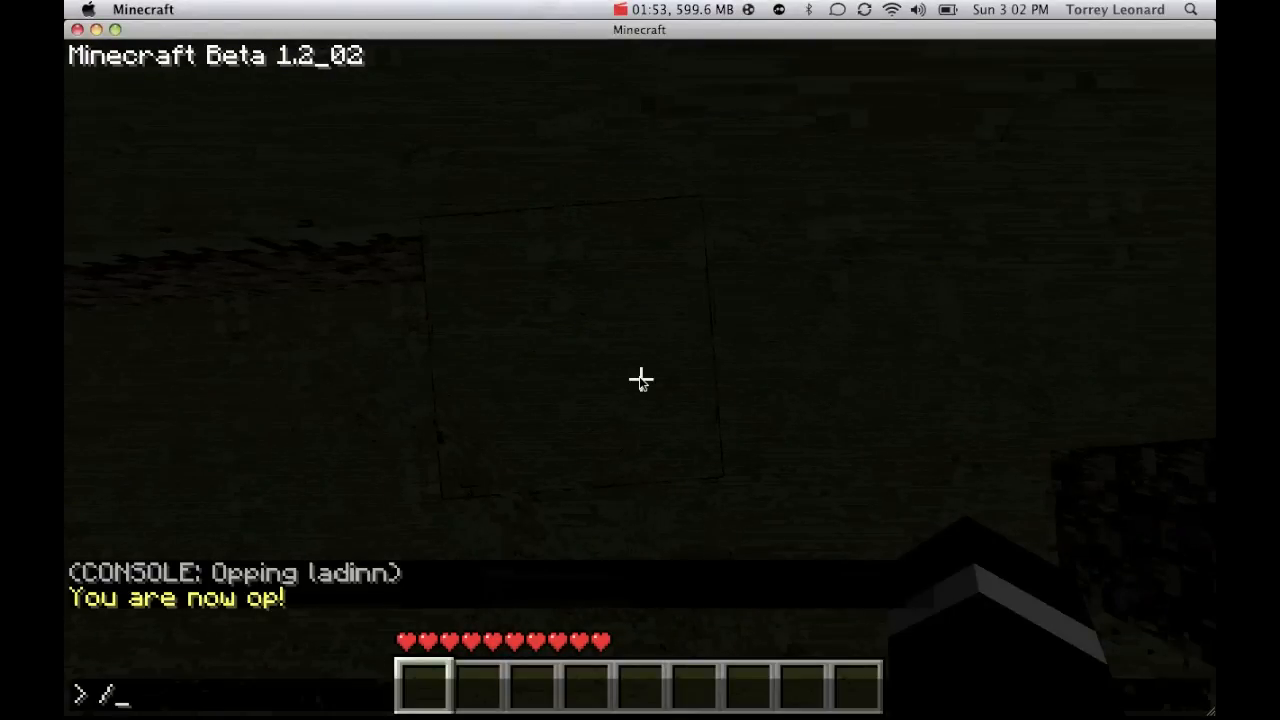
- Run /give ladinn 4 to get a stack of cobblestone, then bring up the menu to leave the server
{"action": "type", "text": "give ladinn"}
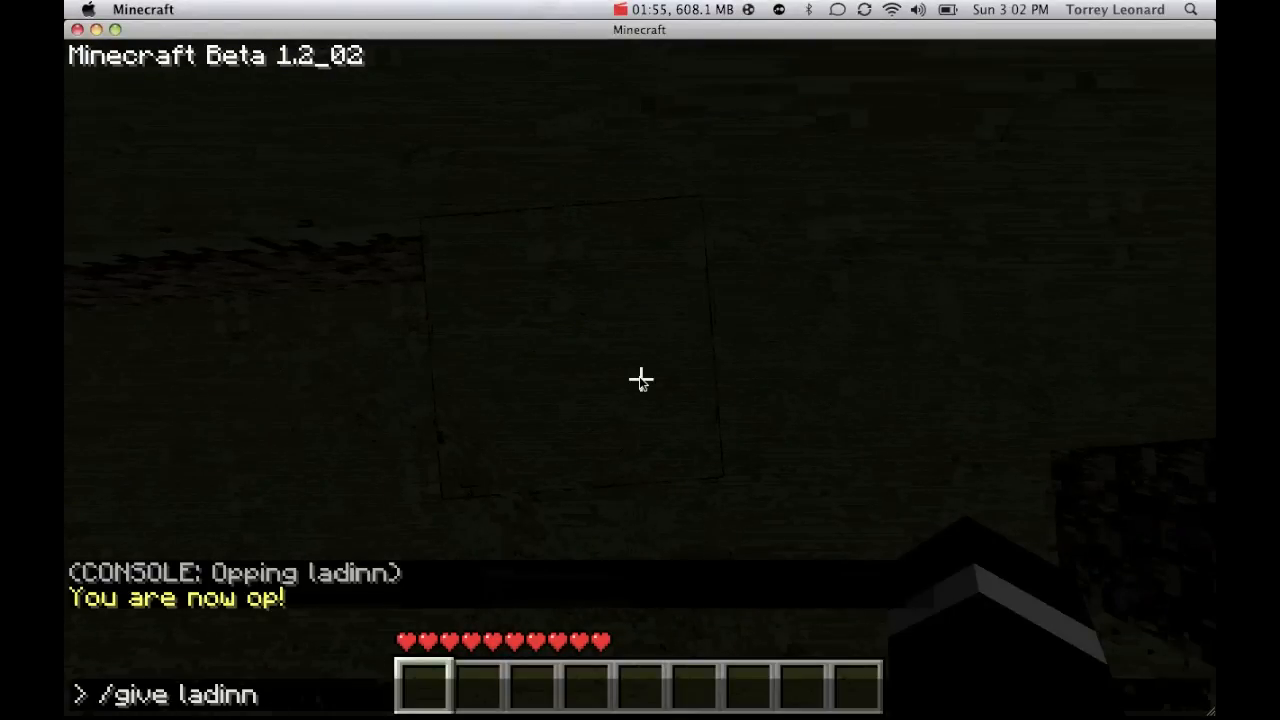
{"action": "type", "text": "4"}
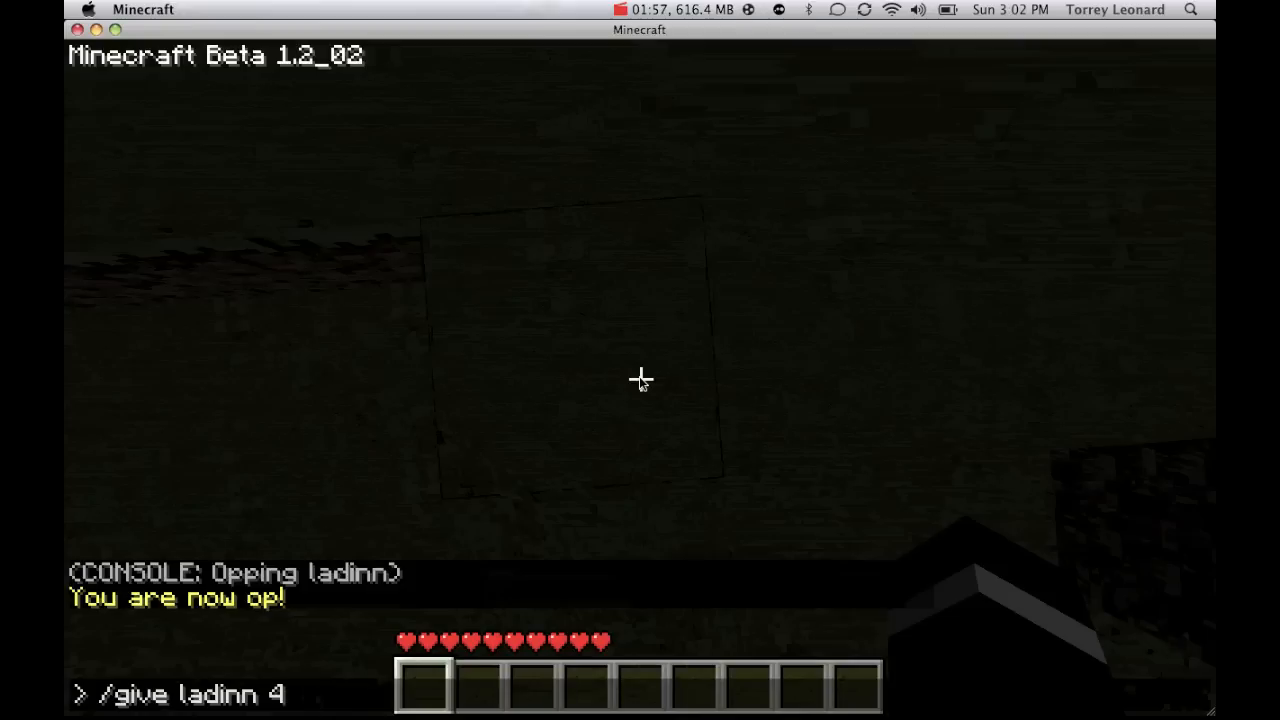
{"action": "key", "text": "Return"}
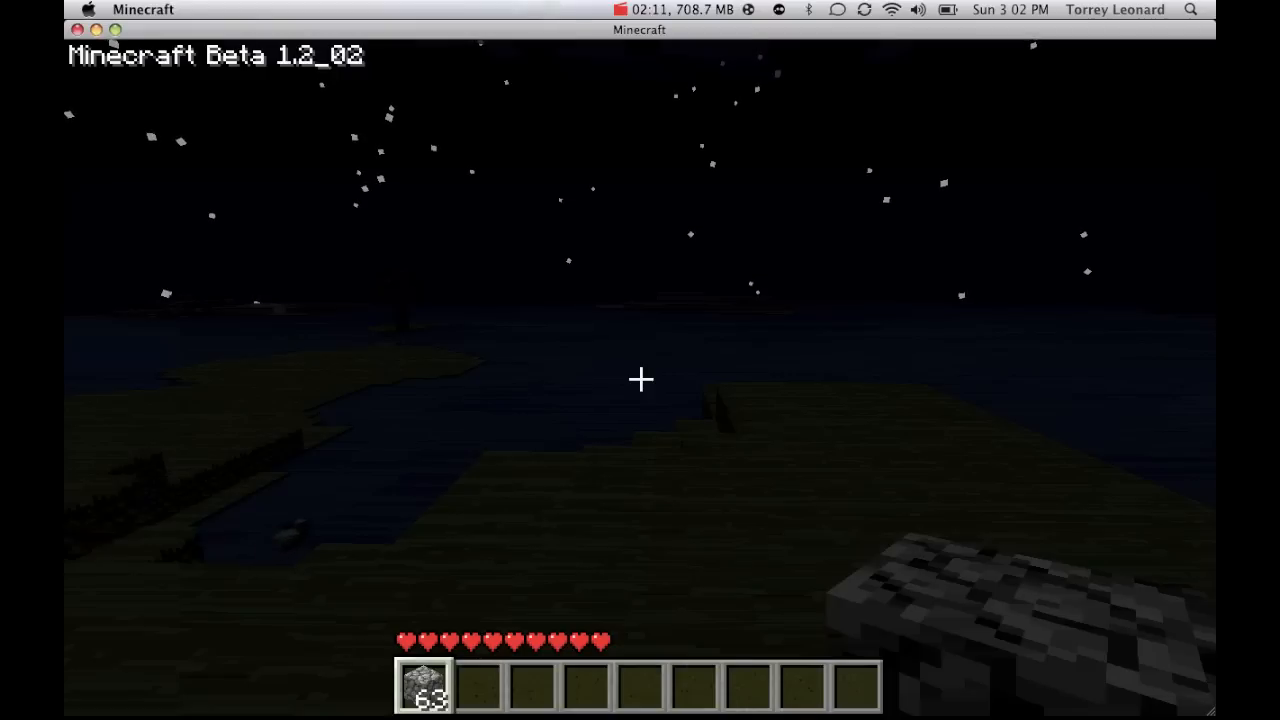
{"action": "key", "text": "Escape"}
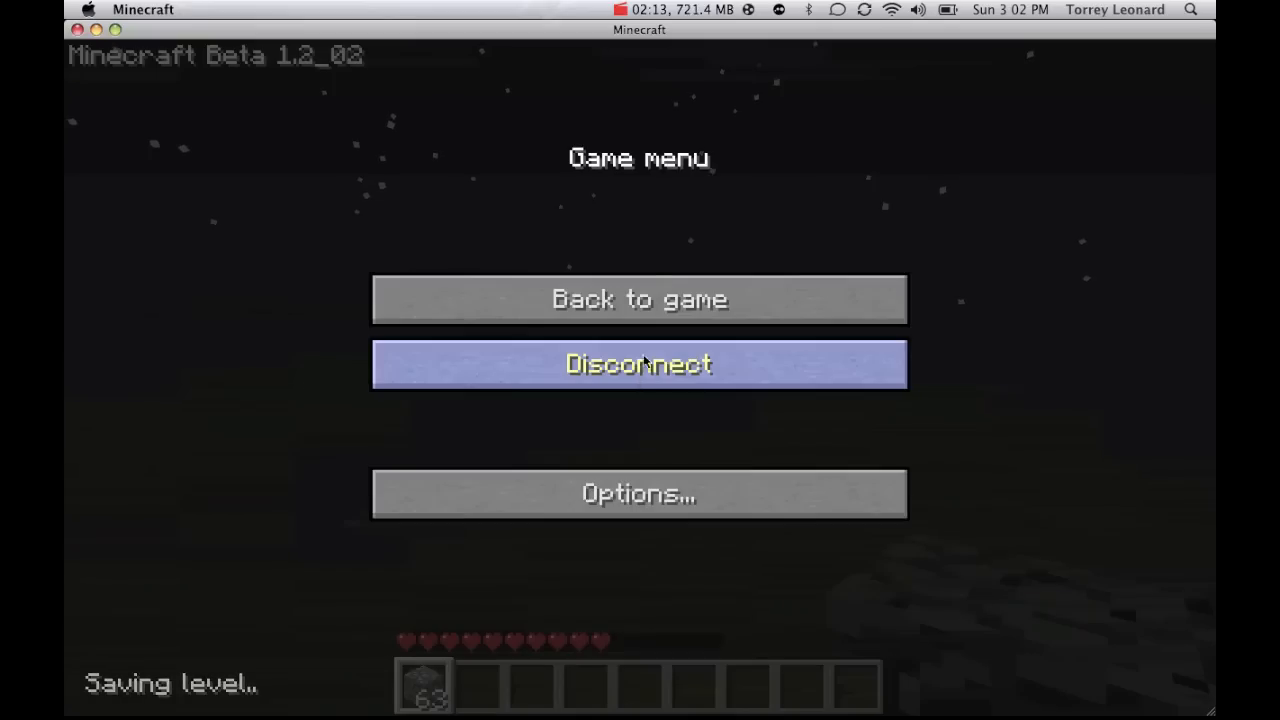